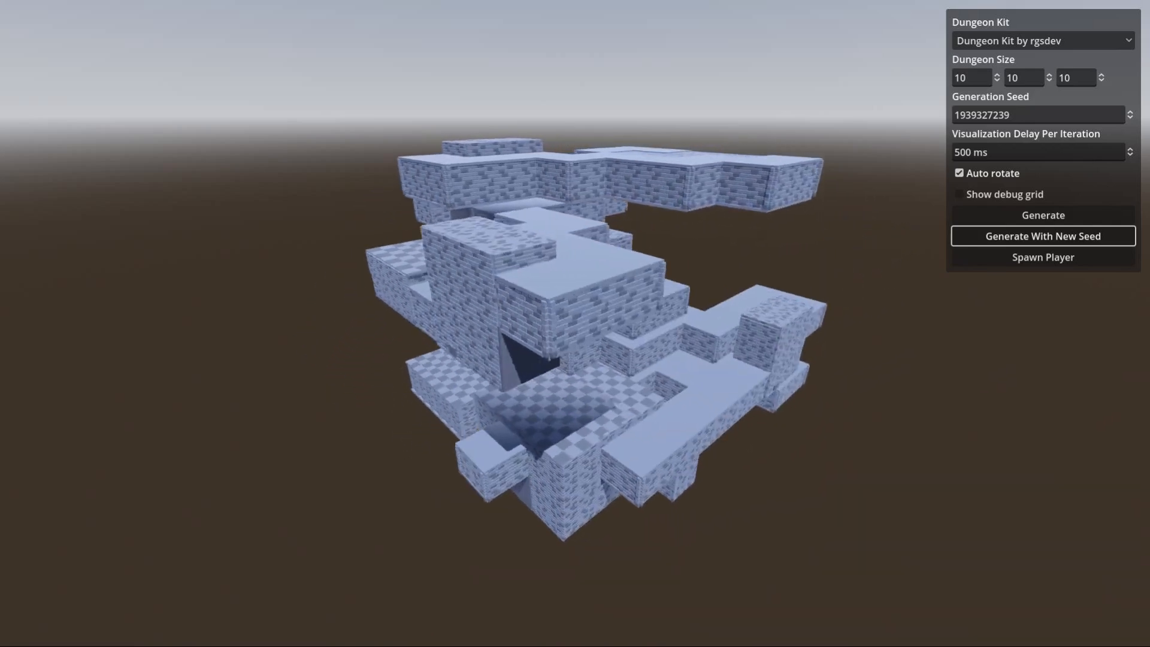
# - Spawn a first-person player inside the rgsdev-kit dungeon and start walking its corridors
pyautogui.click(1042, 257)
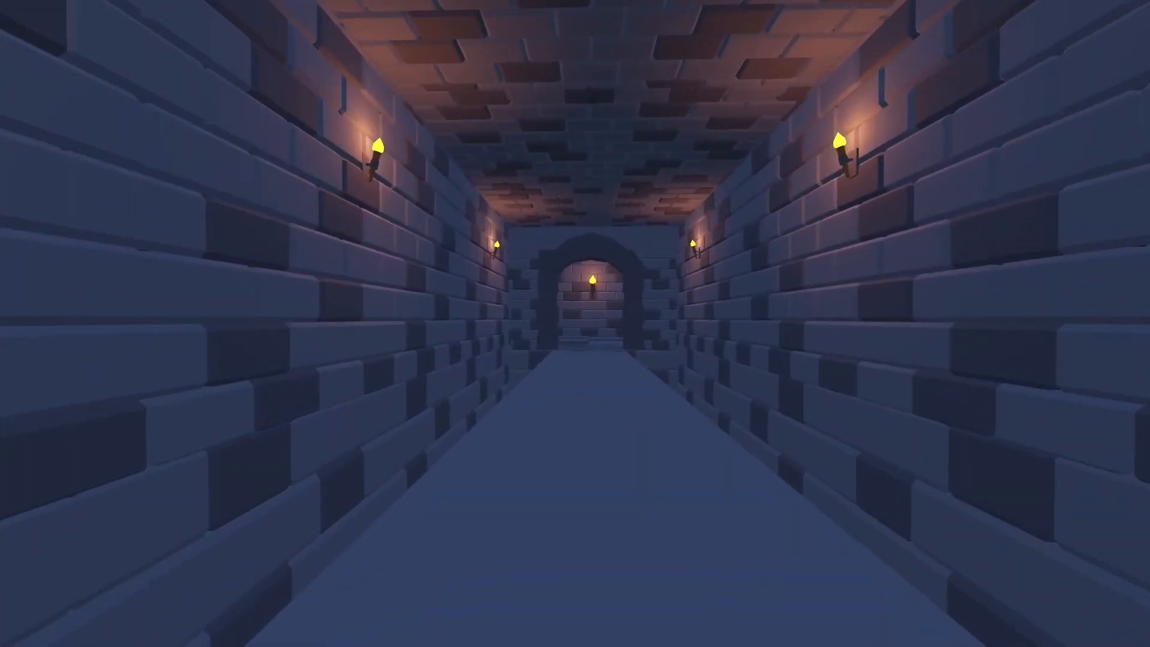
pyautogui.click(1041, 236)
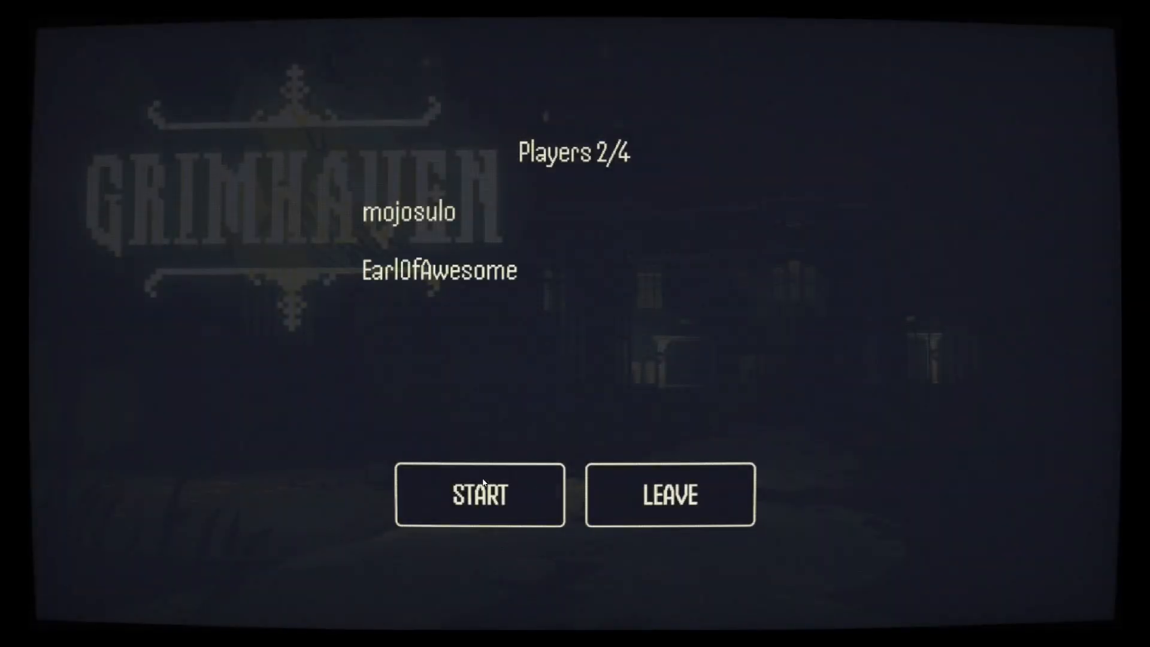
# - Start the two-player Grimhaven match from the lobby
pyautogui.click(479, 495)
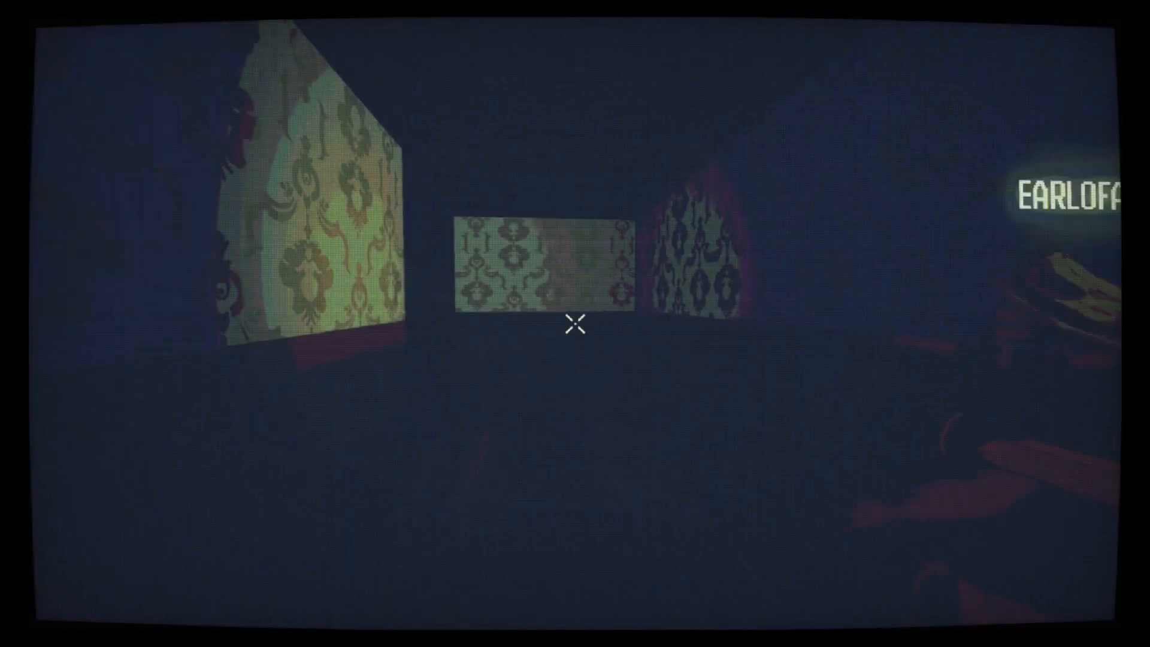
pyautogui.moveTo(575, 325)
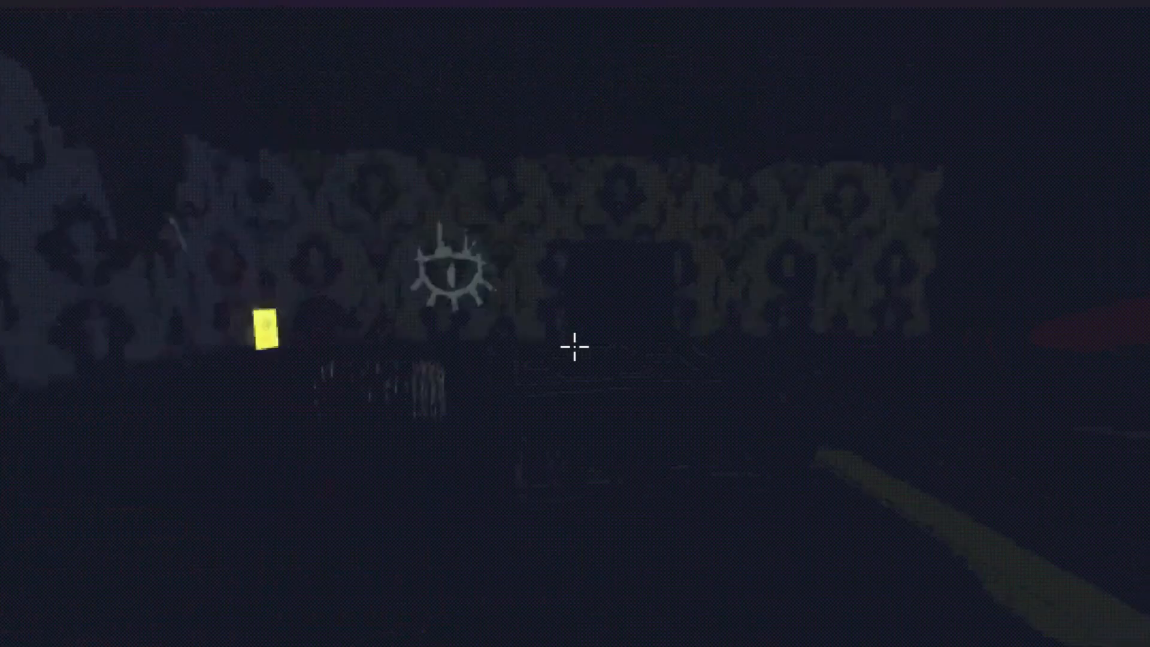
pyautogui.moveTo(575, 348)
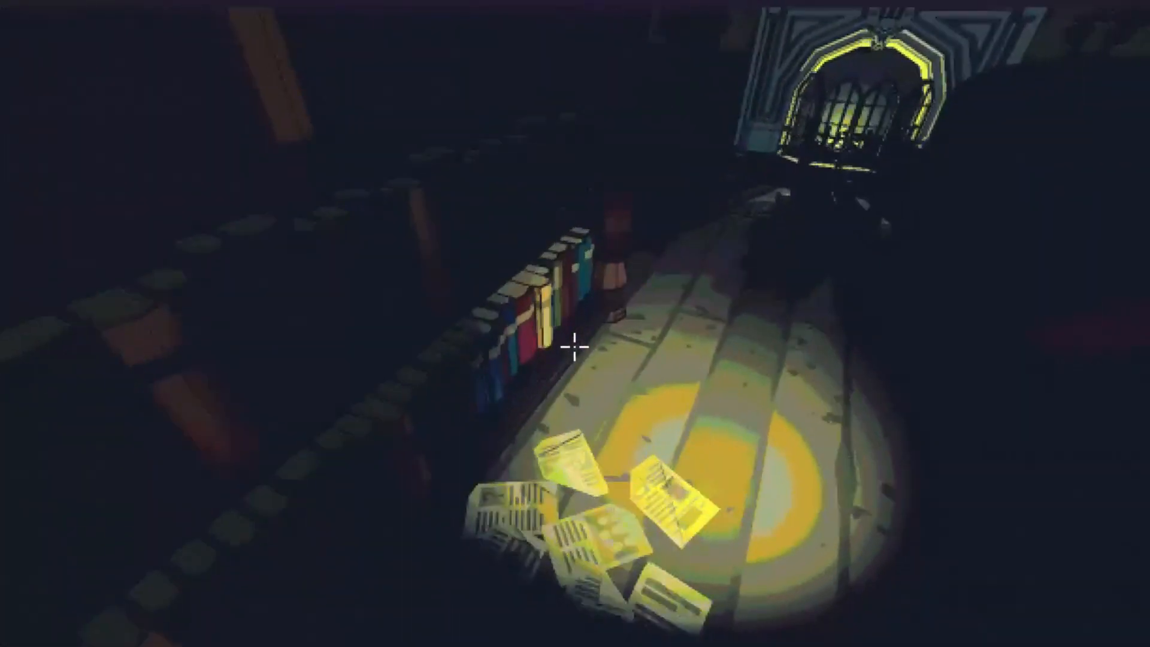
pyautogui.moveTo(575, 323)
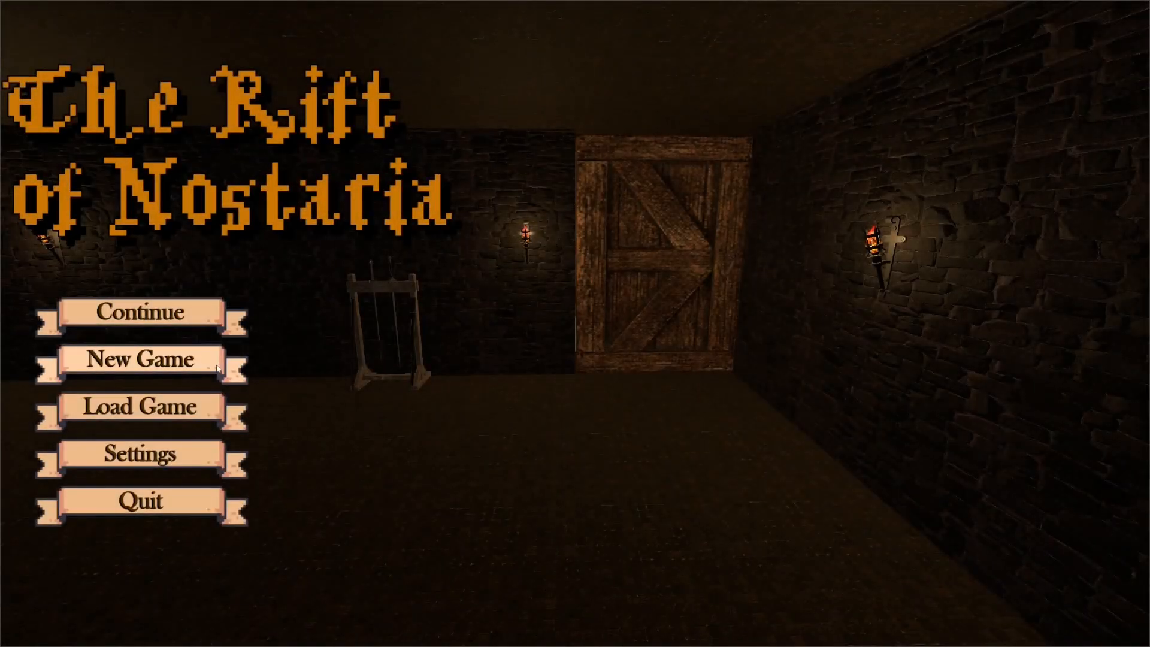
# - Begin a game from the main menu, loot the treasure chest with Take all, wielding its spear
pyautogui.click(141, 358)
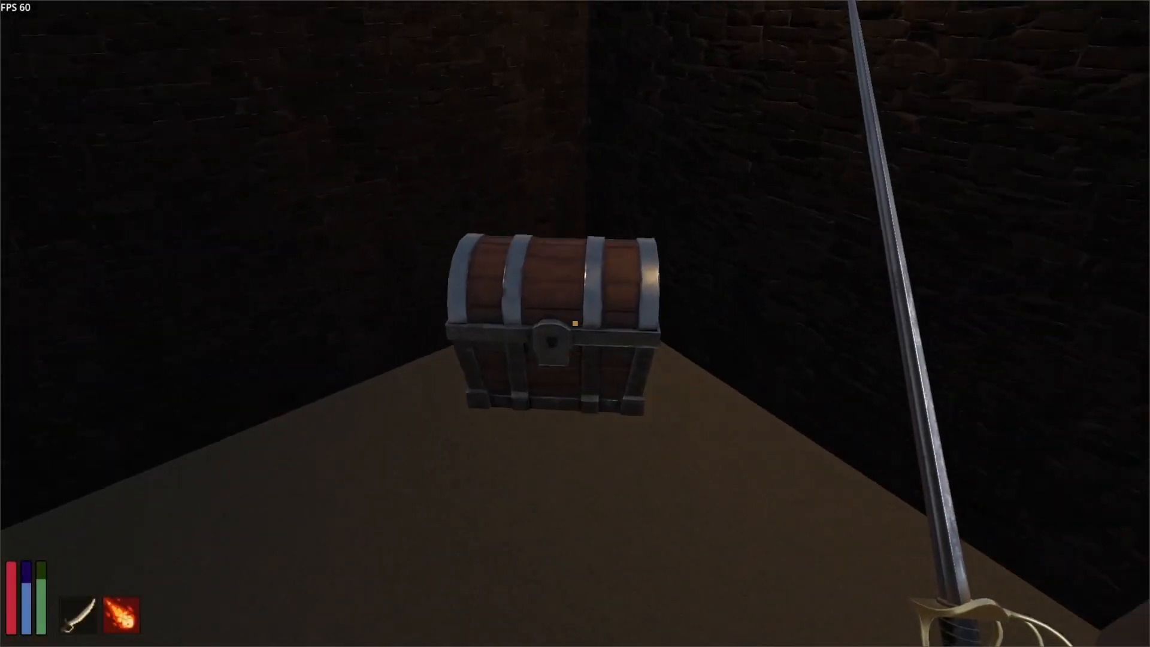
pyautogui.click(549, 322)
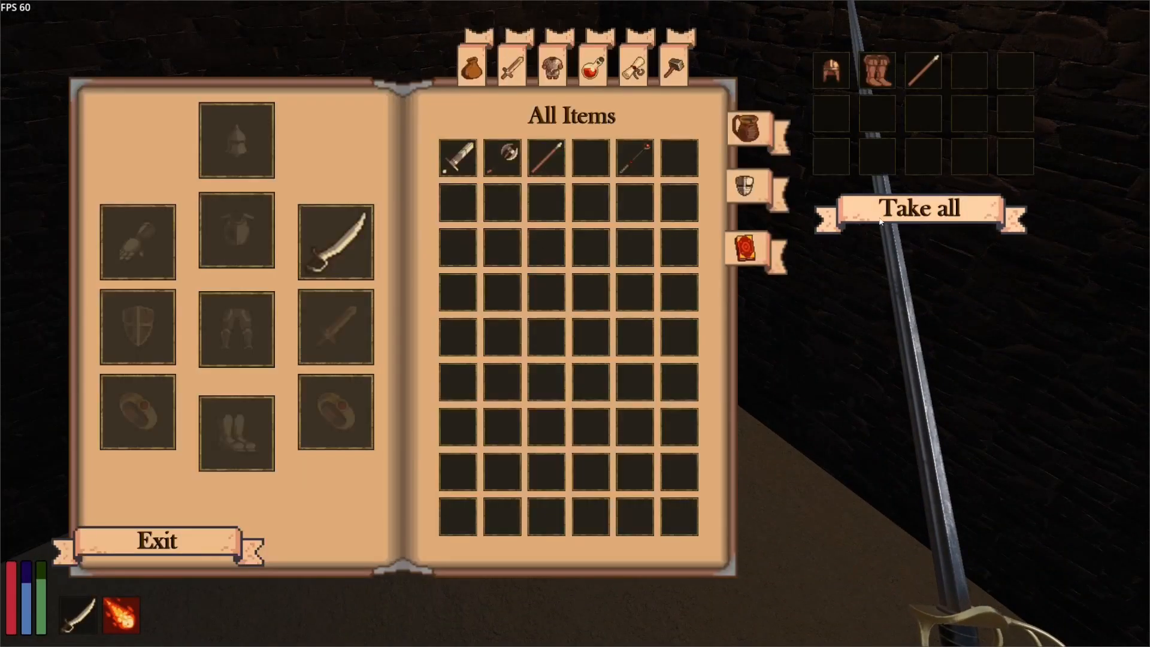
pyautogui.click(155, 540)
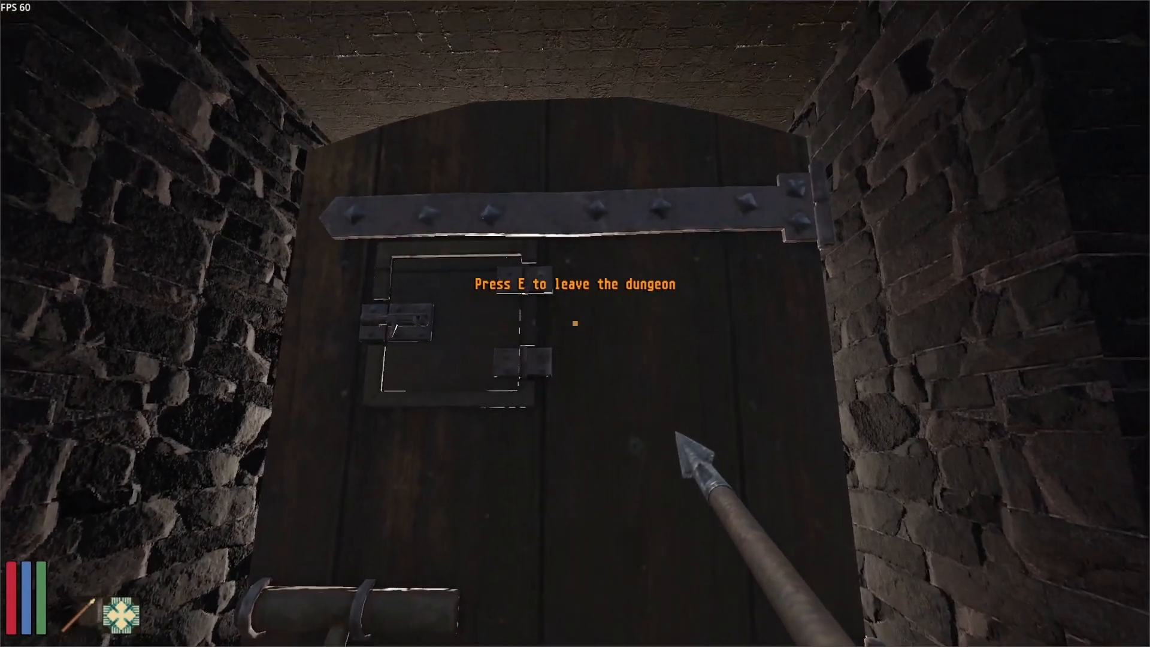
# - Create a server in the left window and join it at 127.0.0.1 from the right window
pyautogui.press('e')
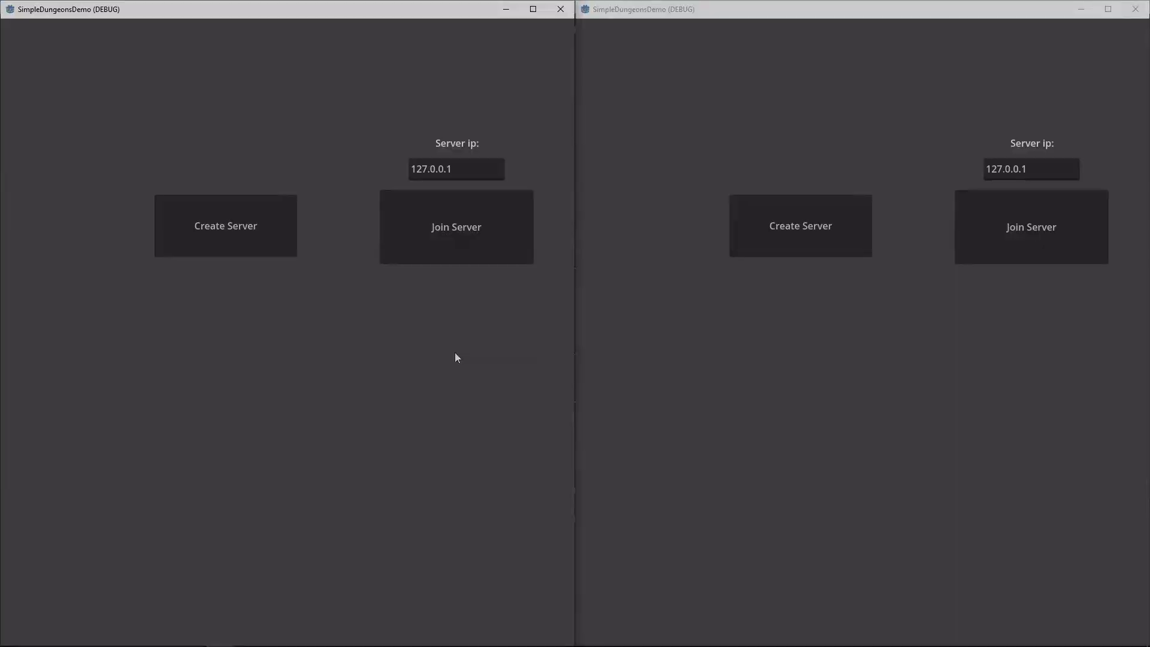
pyautogui.click(225, 225)
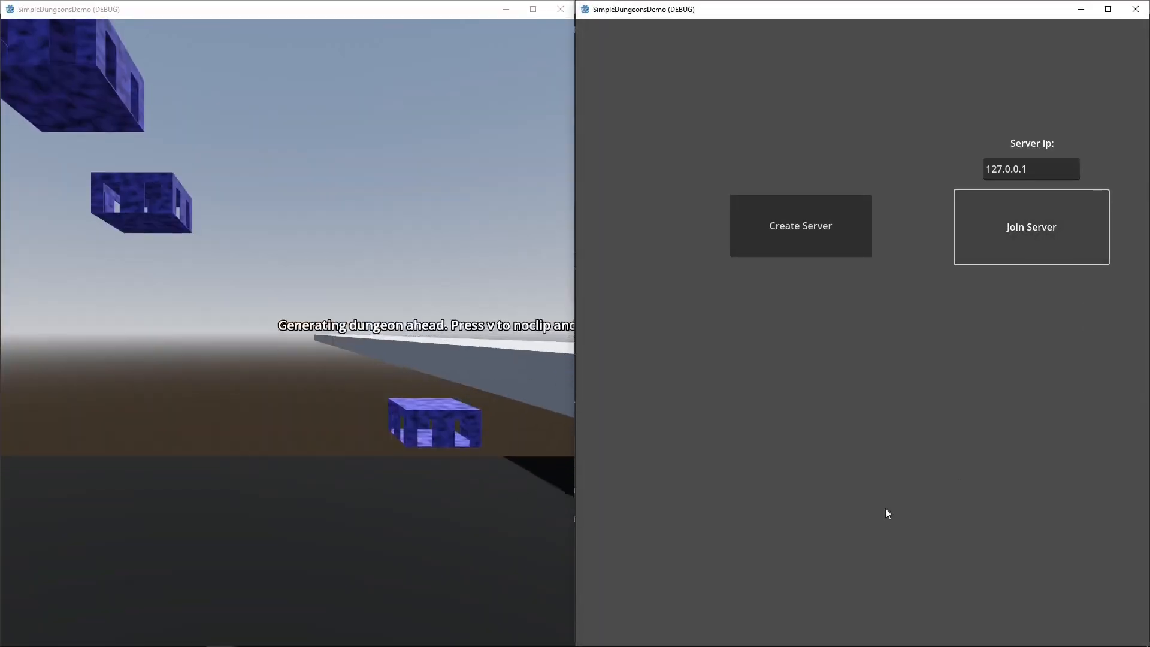
pyautogui.click(1030, 226)
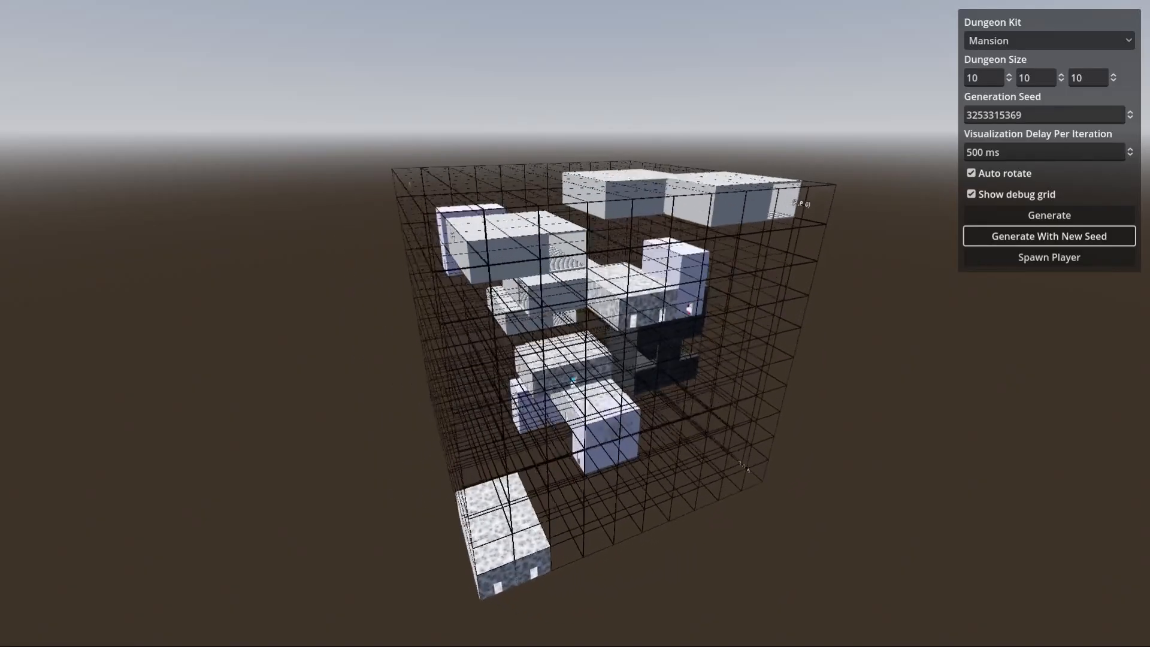
# - Generate the Mansion-kit dungeon with the debug grid on, then spawn a player at its entrance stairs
pyautogui.click(1048, 214)
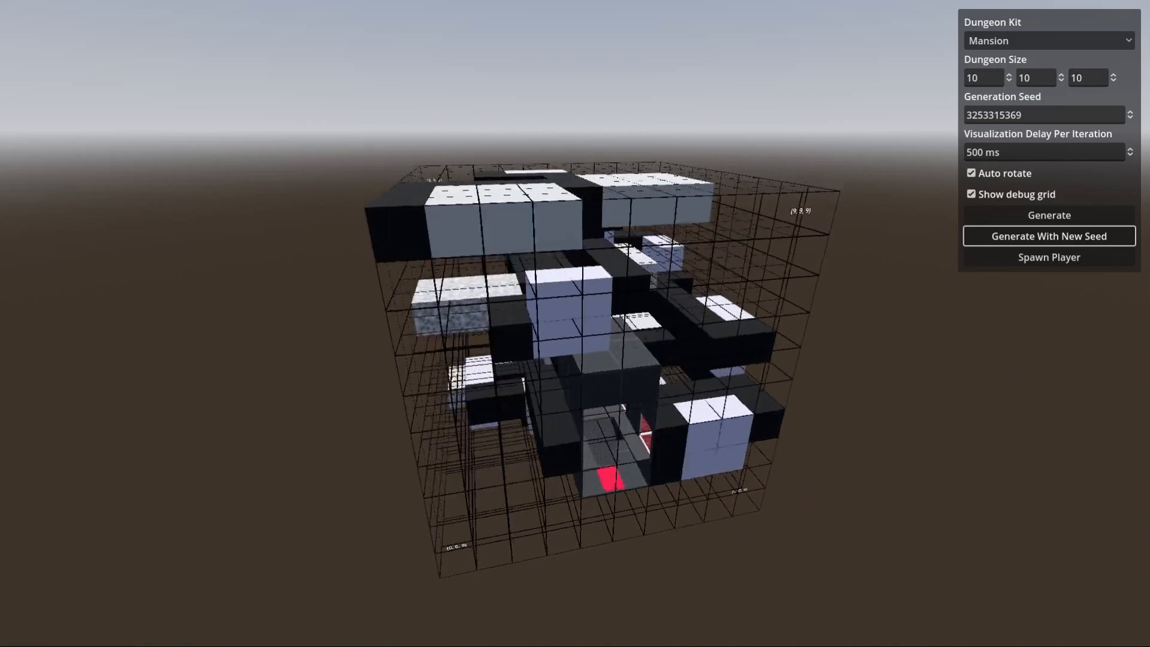
pyautogui.click(1048, 215)
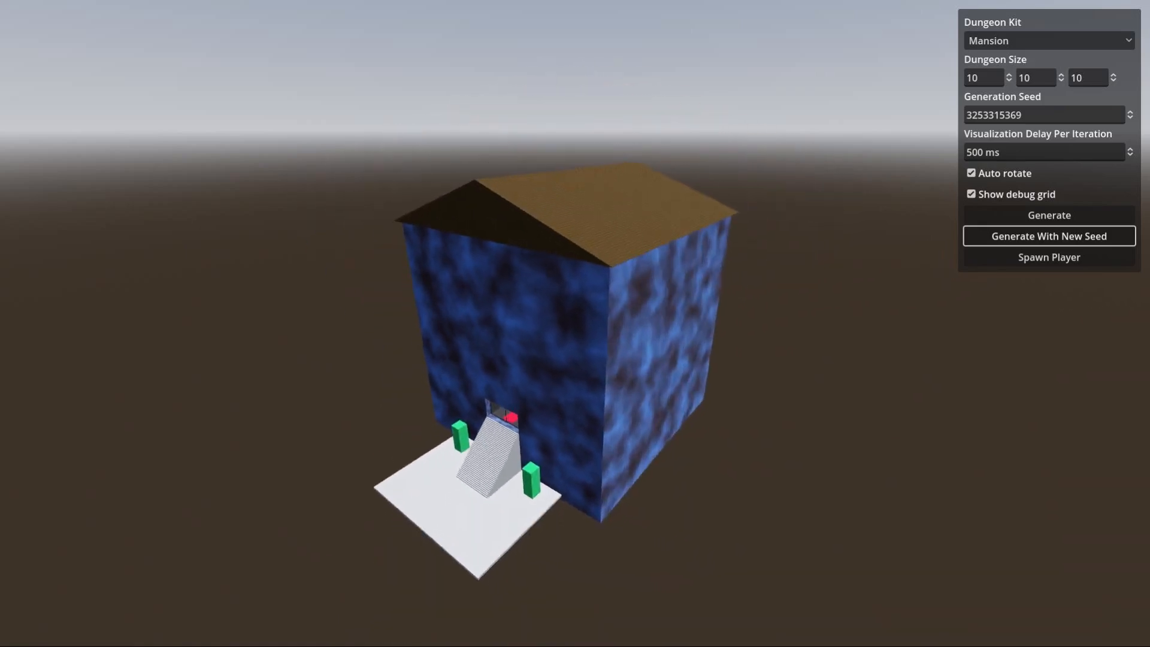
pyautogui.click(1048, 257)
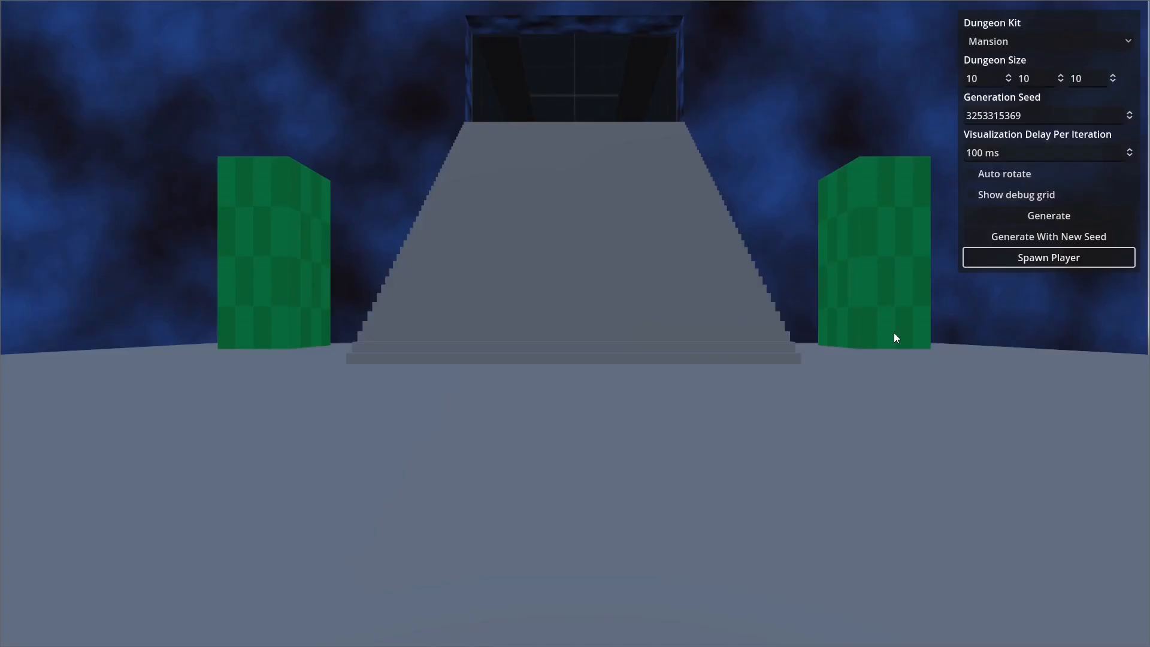
pyautogui.click(1048, 258)
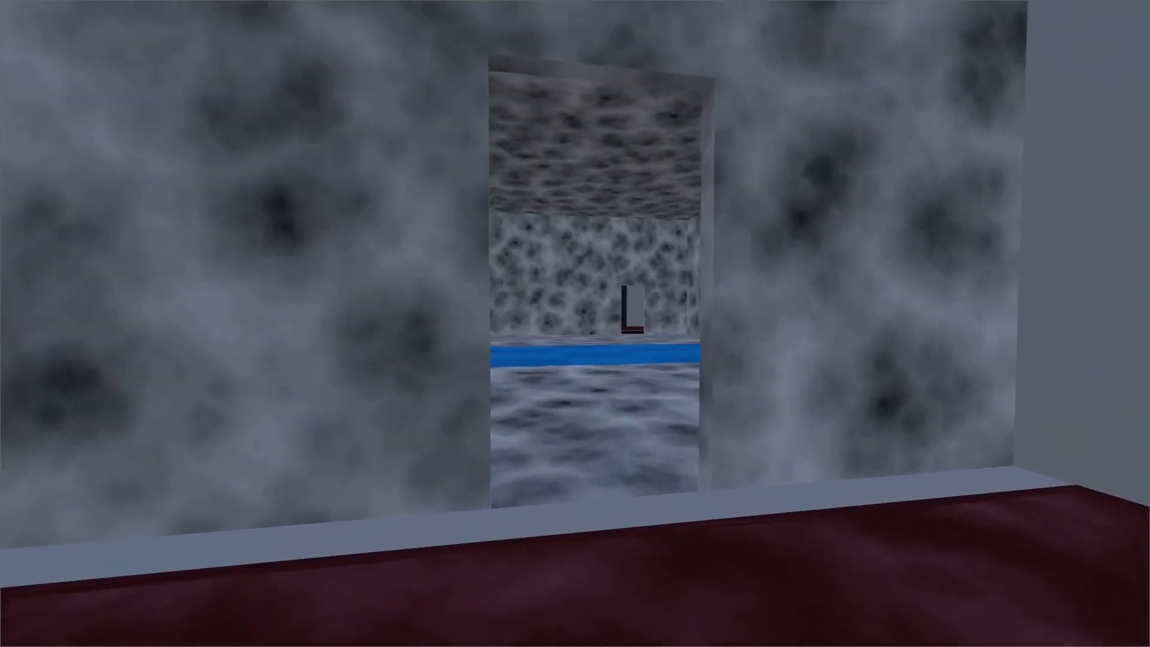
# - Walk forward through the mansion's stone rooms into the blue-tiled room
pyautogui.press('w')
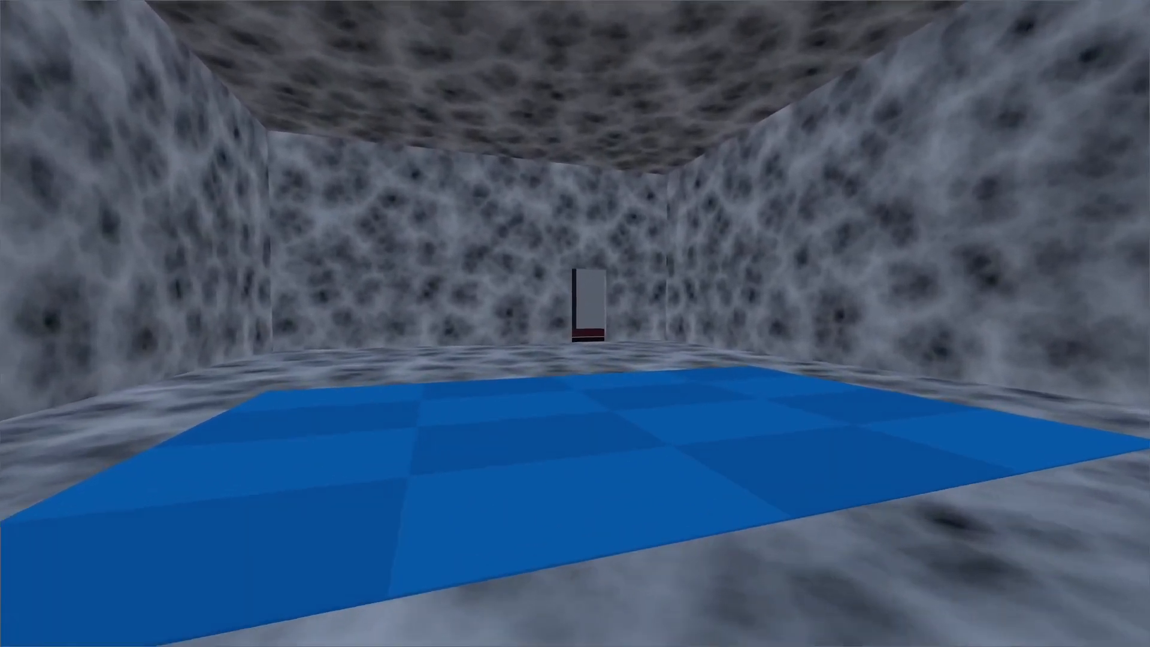
pyautogui.moveTo(575, 324)
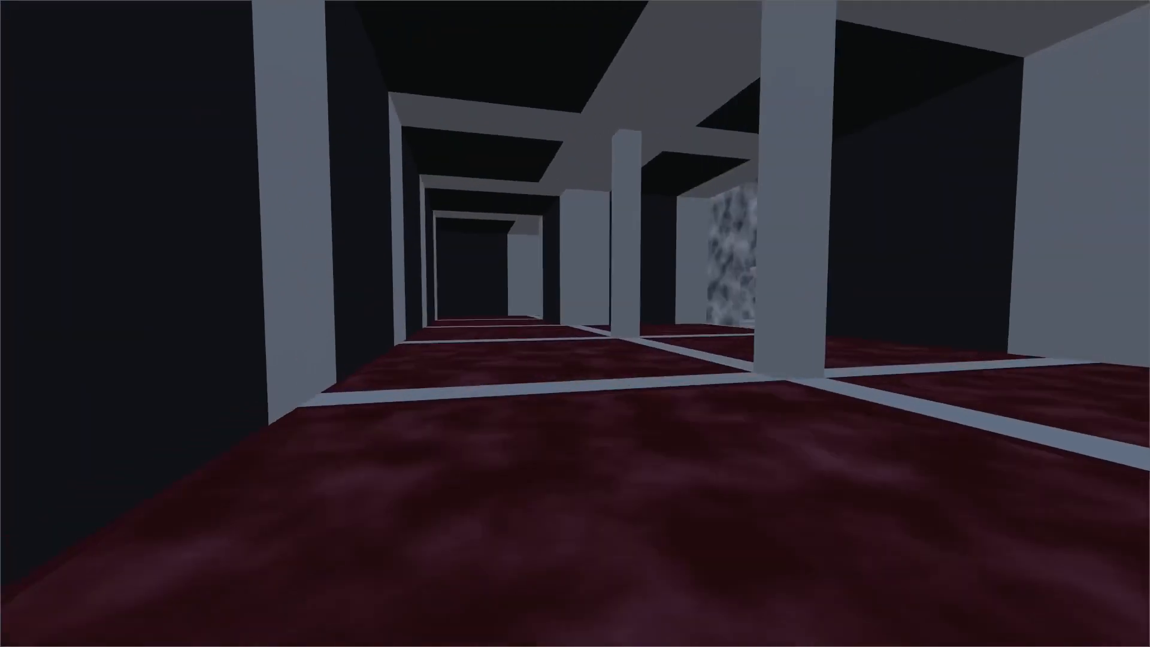
pyautogui.moveTo(575, 323)
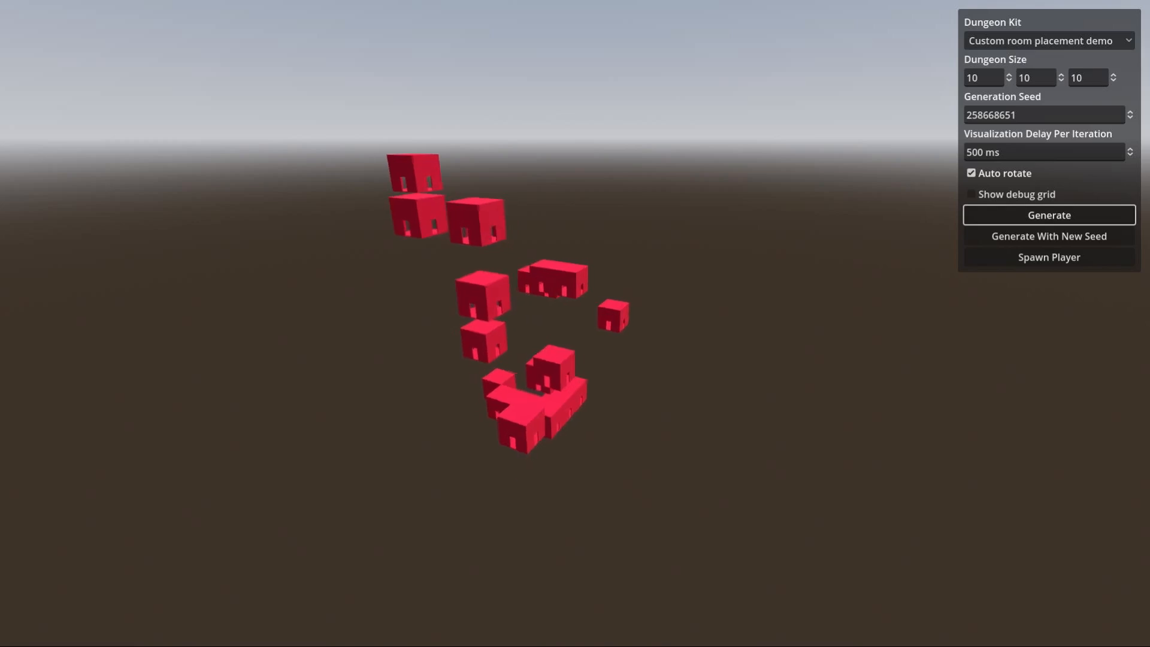
# - Generate the Custom room placement demo dungeon with its red and blue room clusters
pyautogui.click(1049, 215)
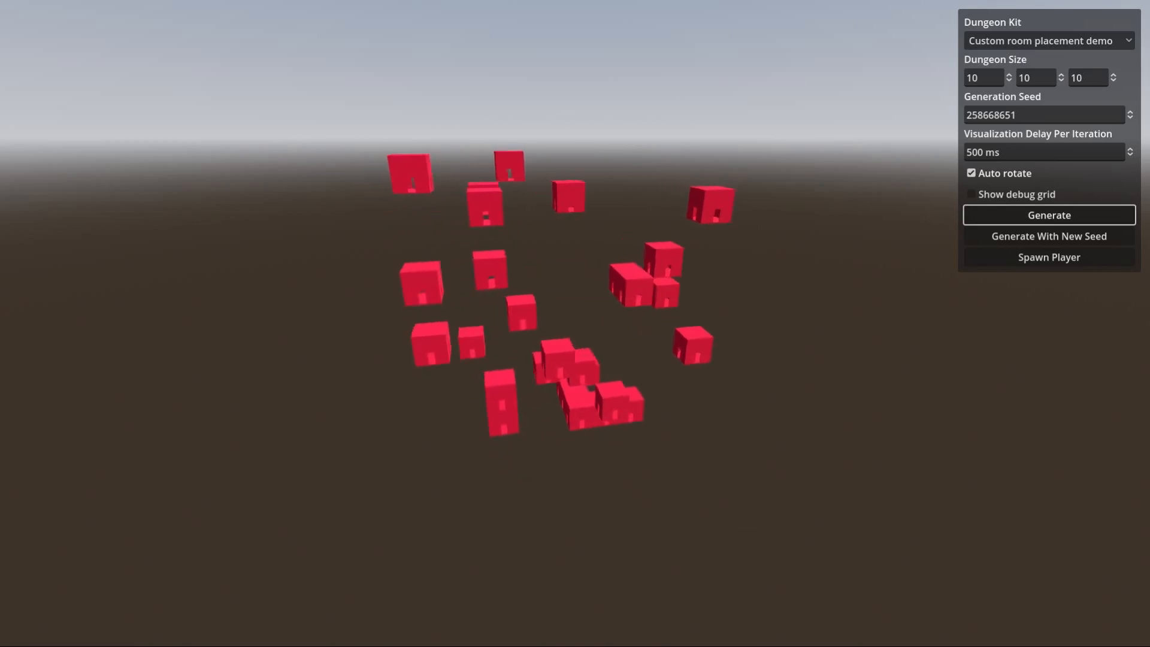
pyautogui.click(1048, 215)
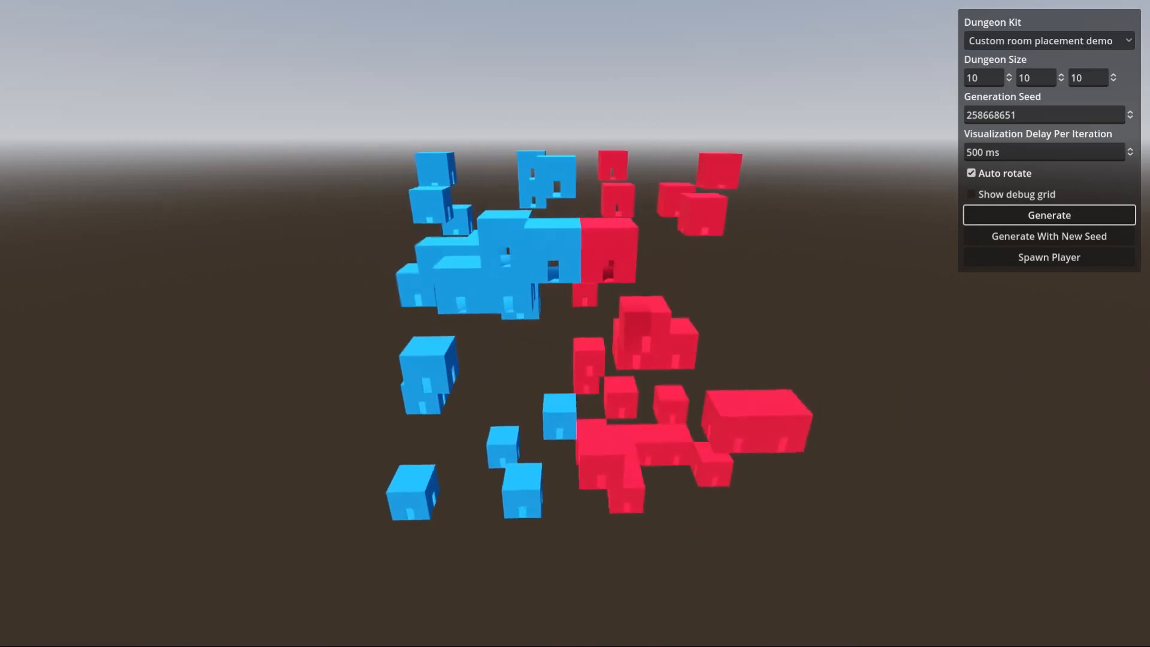
pyautogui.click(1048, 214)
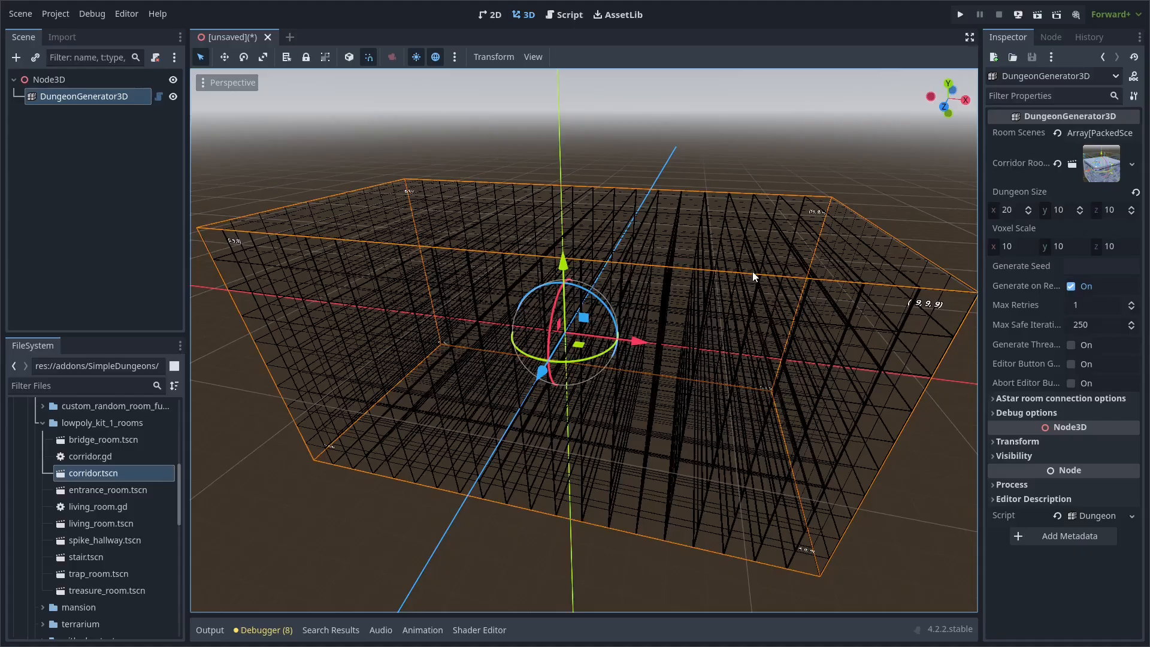
pyautogui.moveTo(1070, 370)
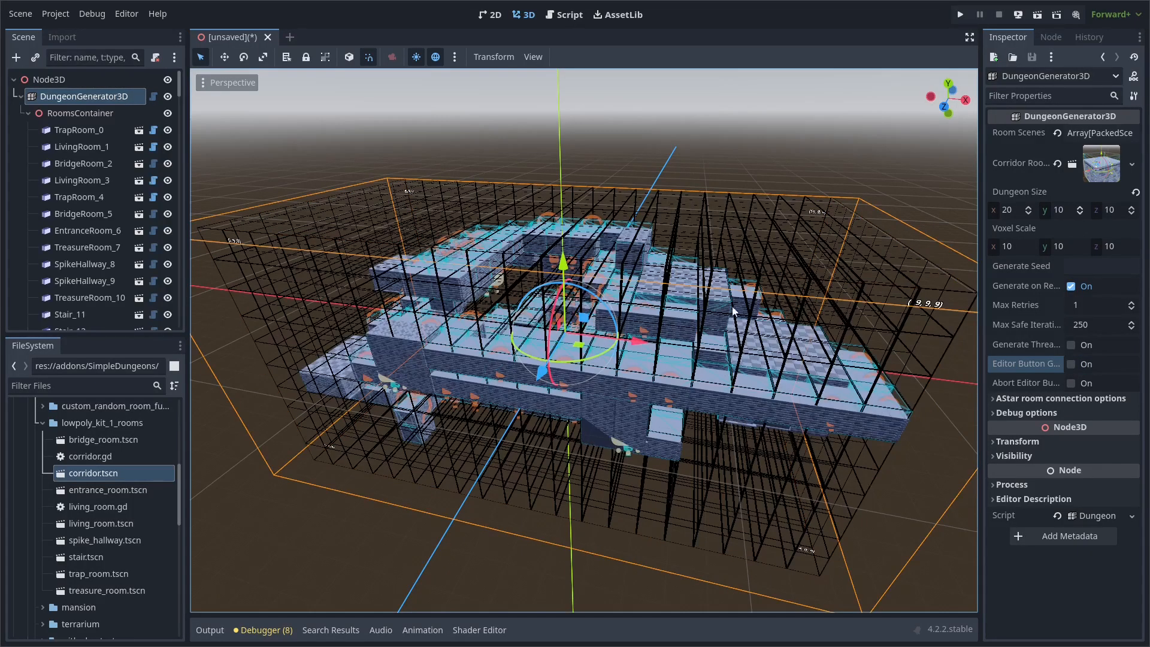
# - Select the SpikeHallway_8 room in the Scene tree to inspect it within the generated grid
pyautogui.click(85, 281)
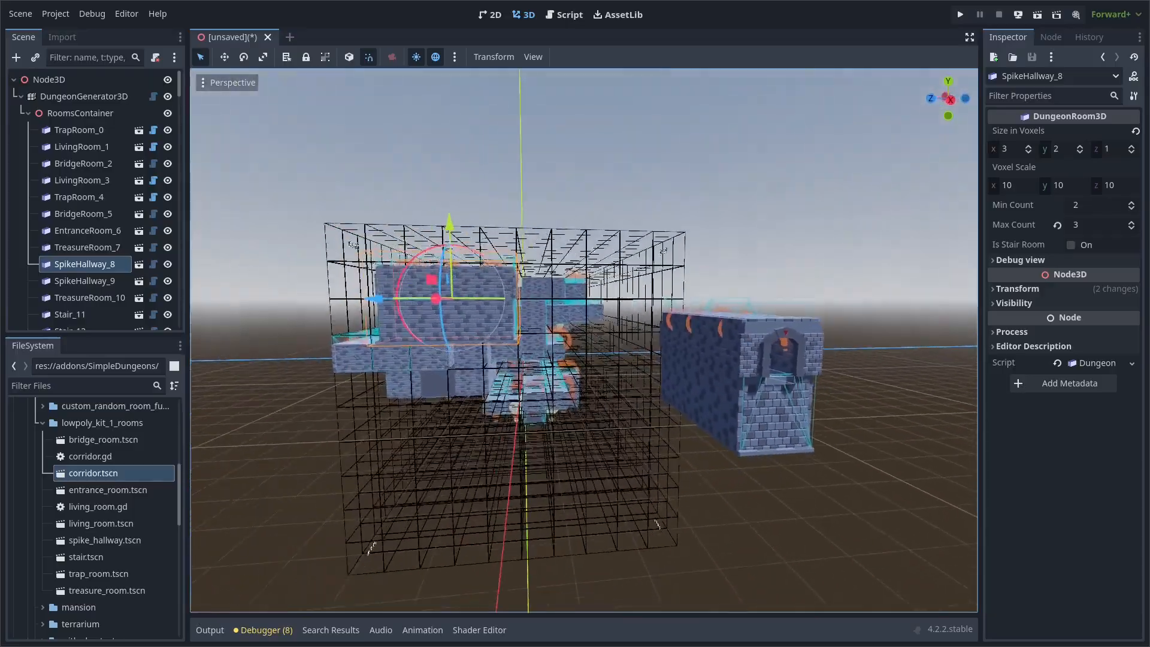
pyautogui.click(959, 14)
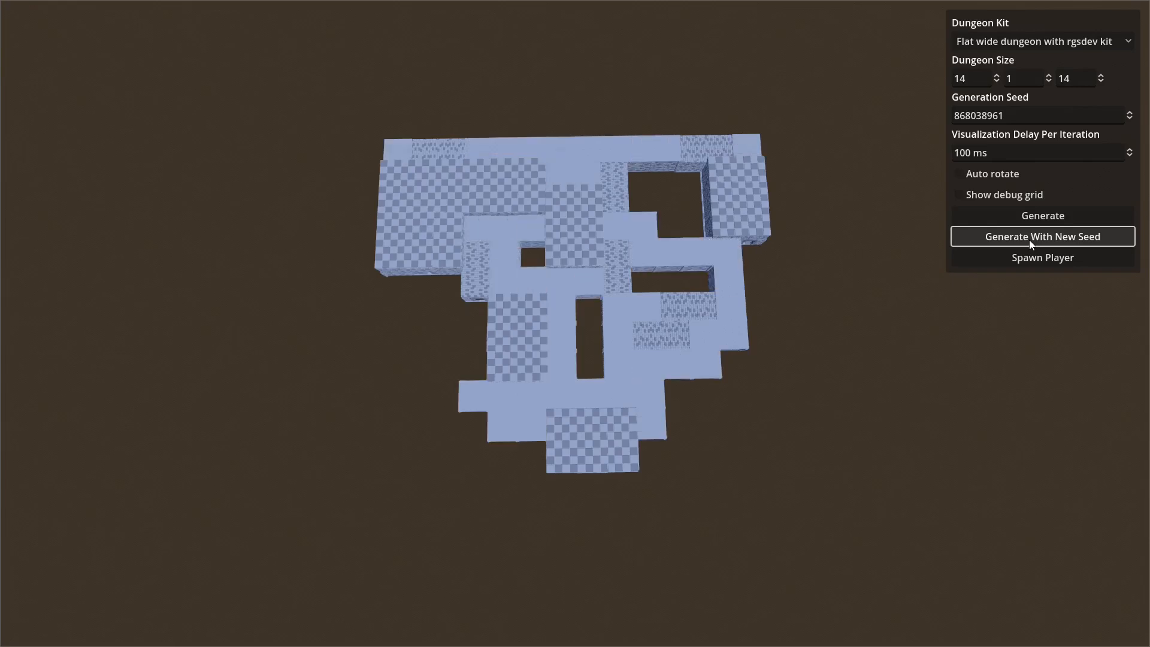
# - Generate several flat 14×1×14 rgsdev layouts, each with Generate With New Seed
pyautogui.click(1041, 236)
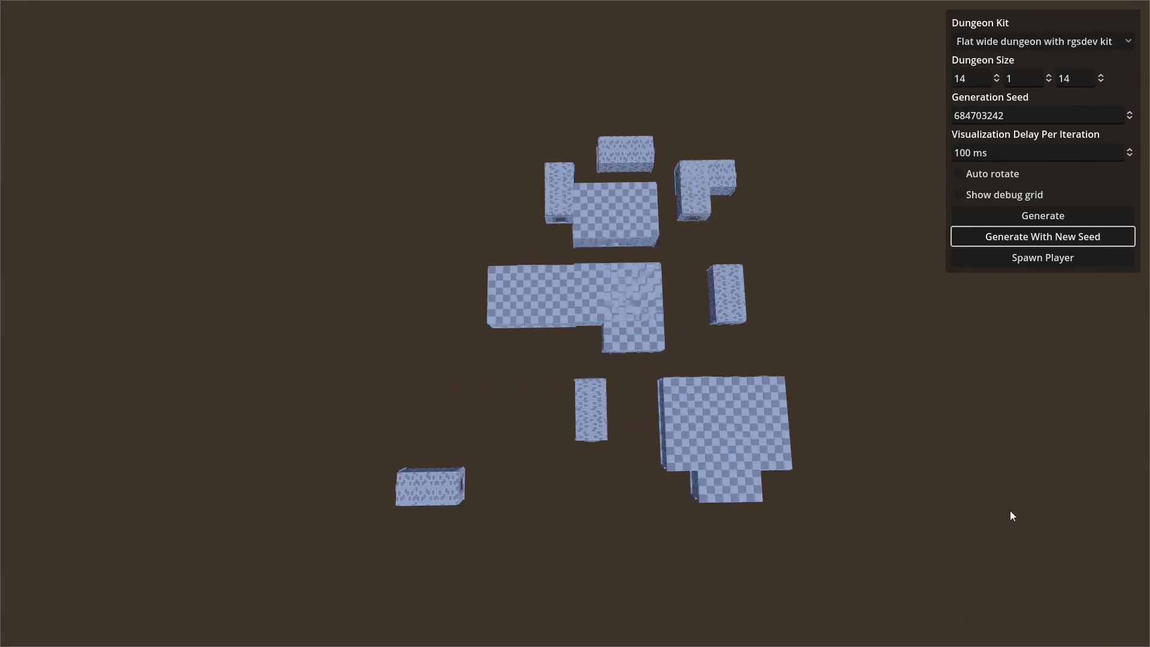
pyautogui.click(1041, 215)
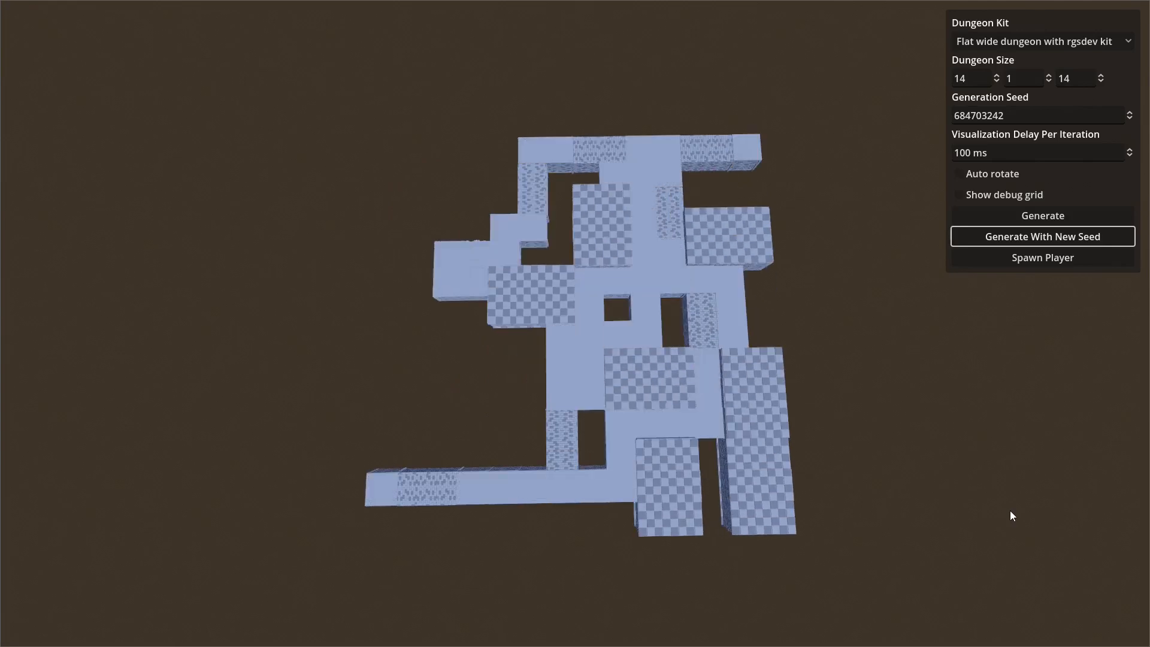
pyautogui.click(1041, 236)
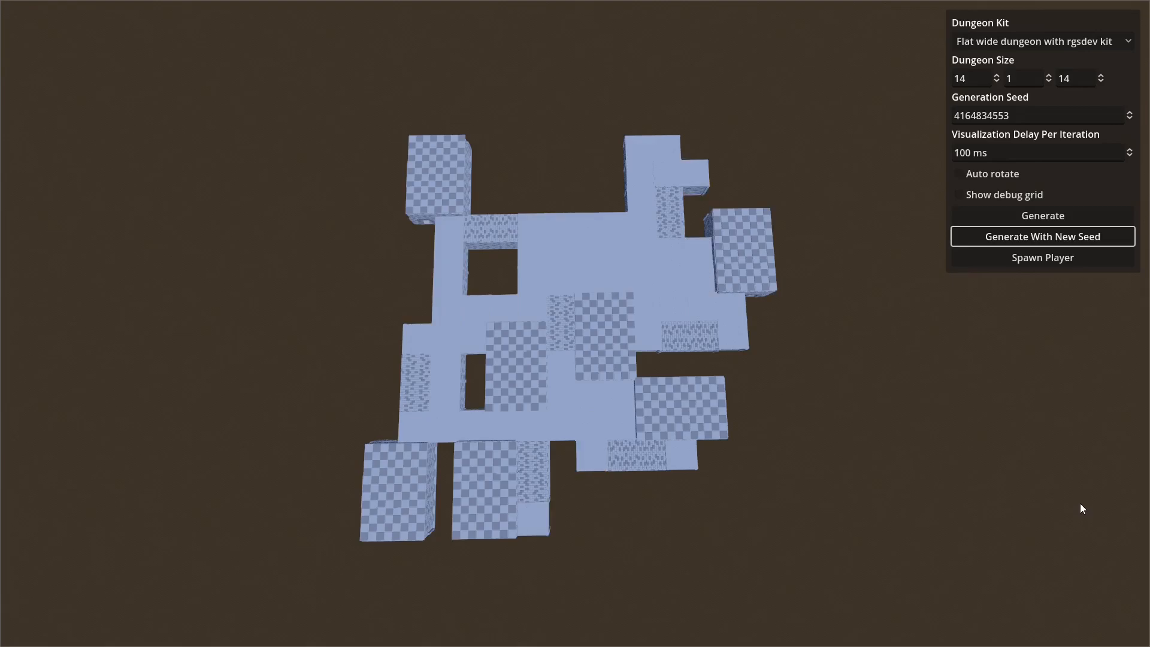
pyautogui.click(1004, 194)
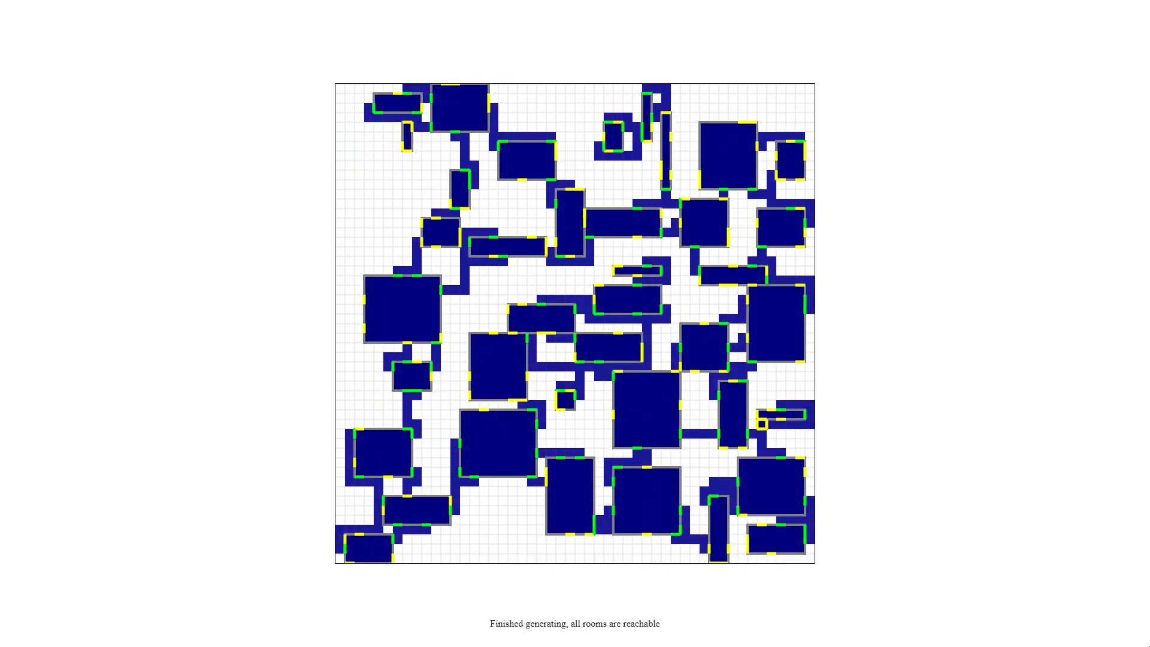
# - Regenerate the prototype dungeon with Map Y size 20, giving a 10×20×10 volume
pyautogui.click(926, 131)
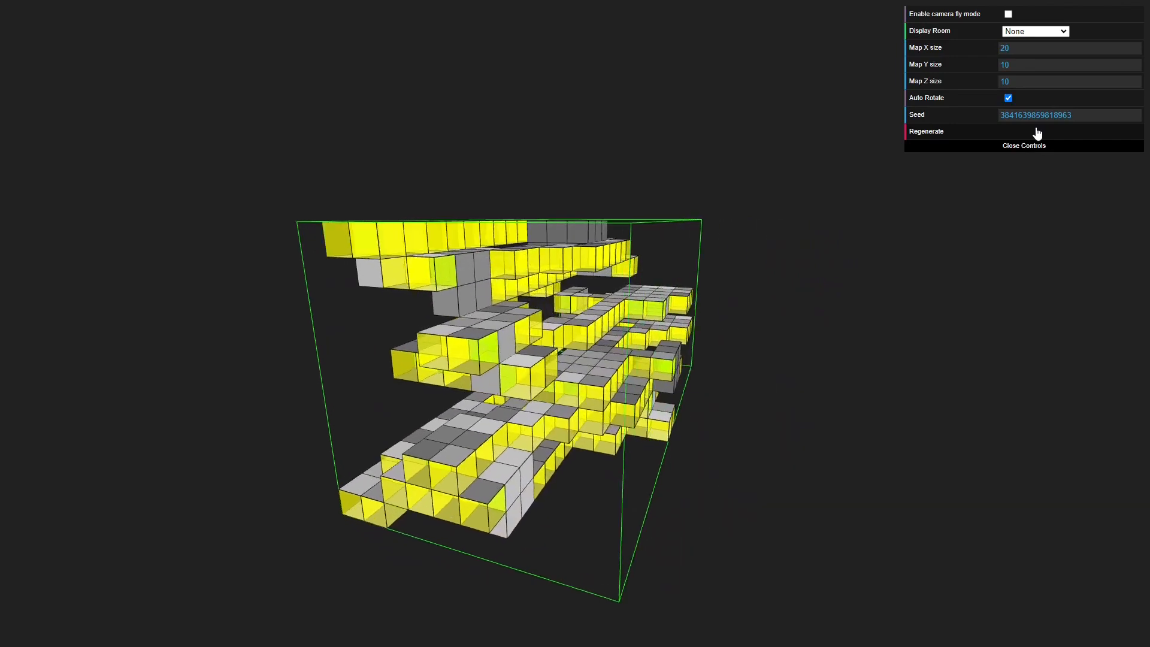
pyautogui.click(1023, 130)
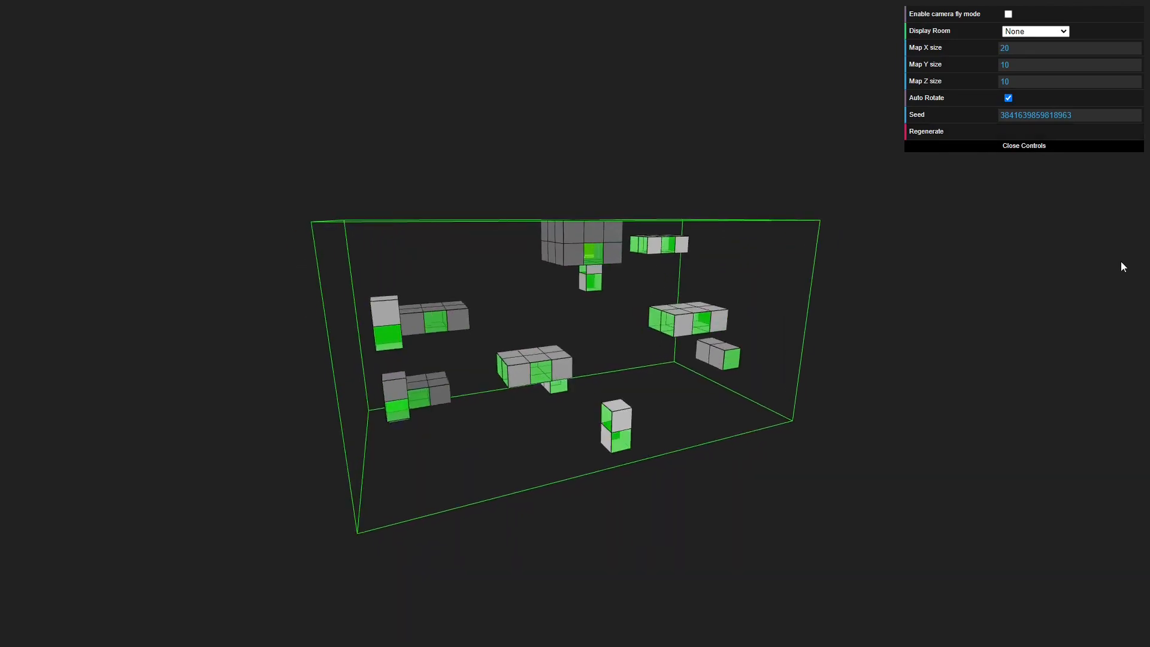
pyautogui.click(926, 130)
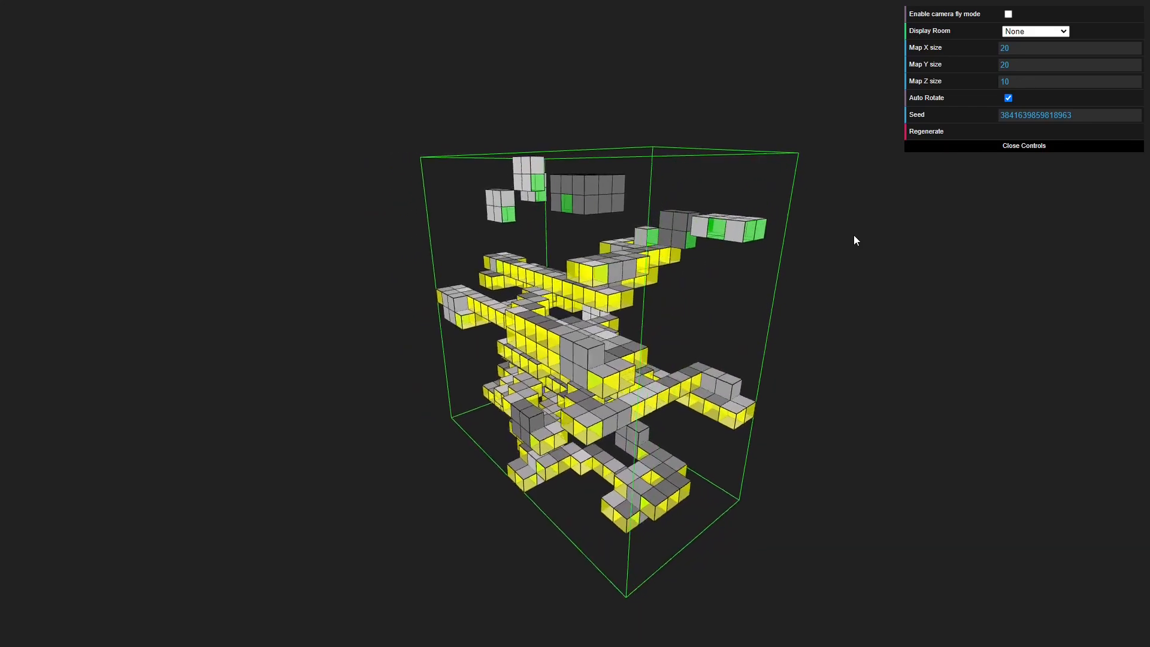
pyautogui.click(926, 131)
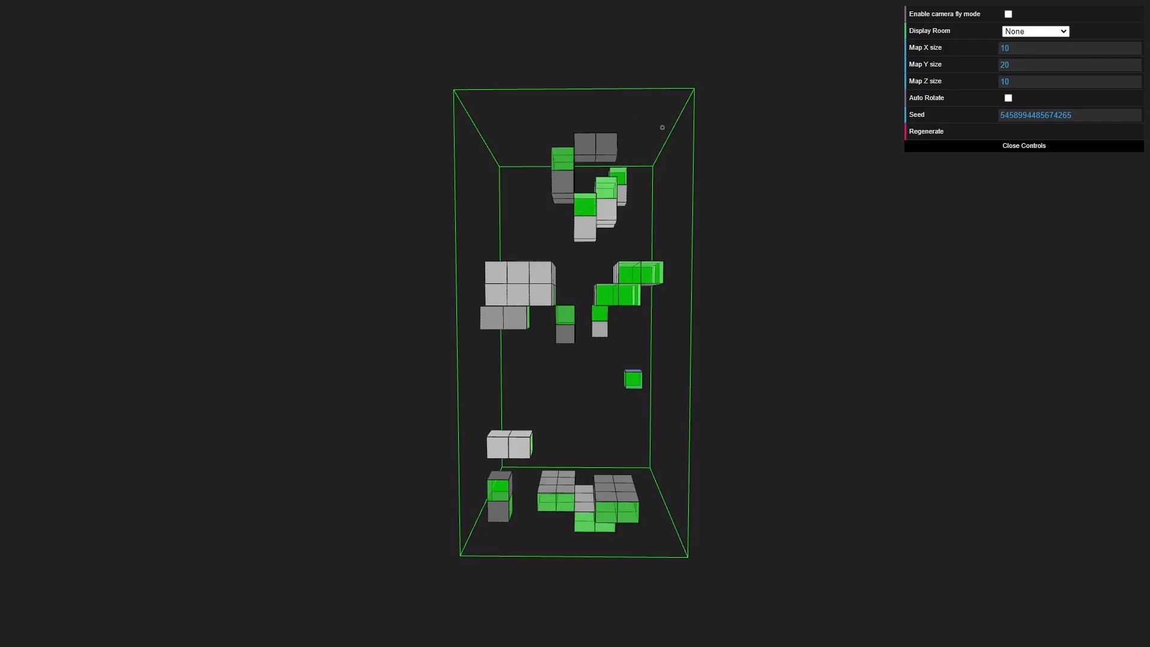
pyautogui.moveTo(703, 126)
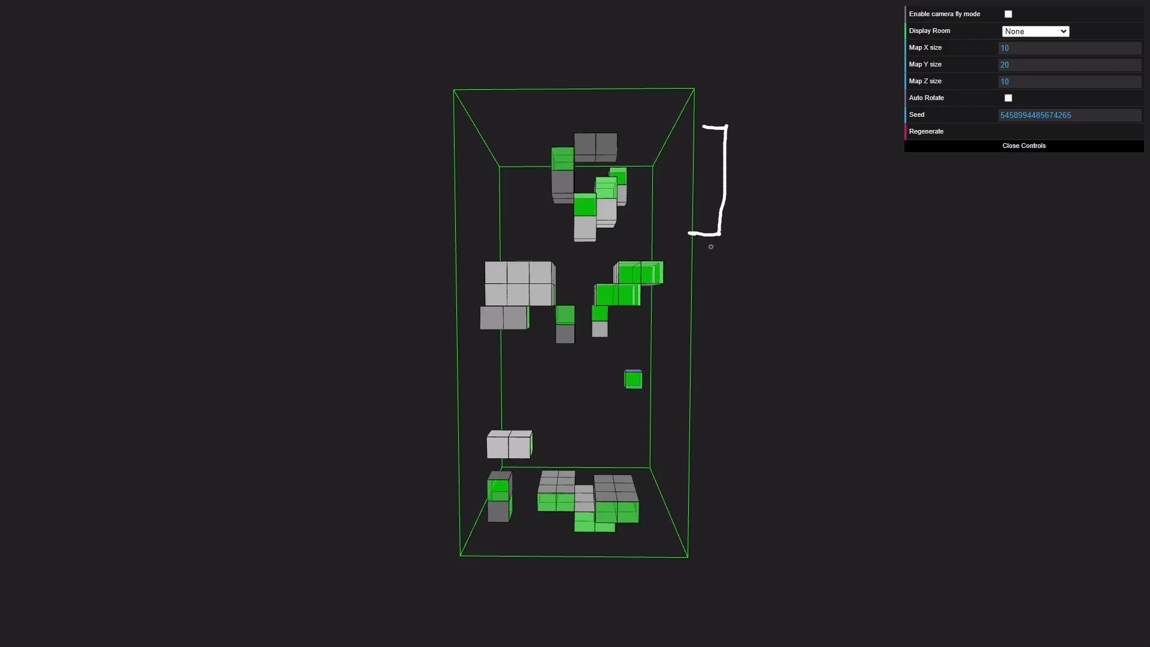
pyautogui.moveTo(539, 255)
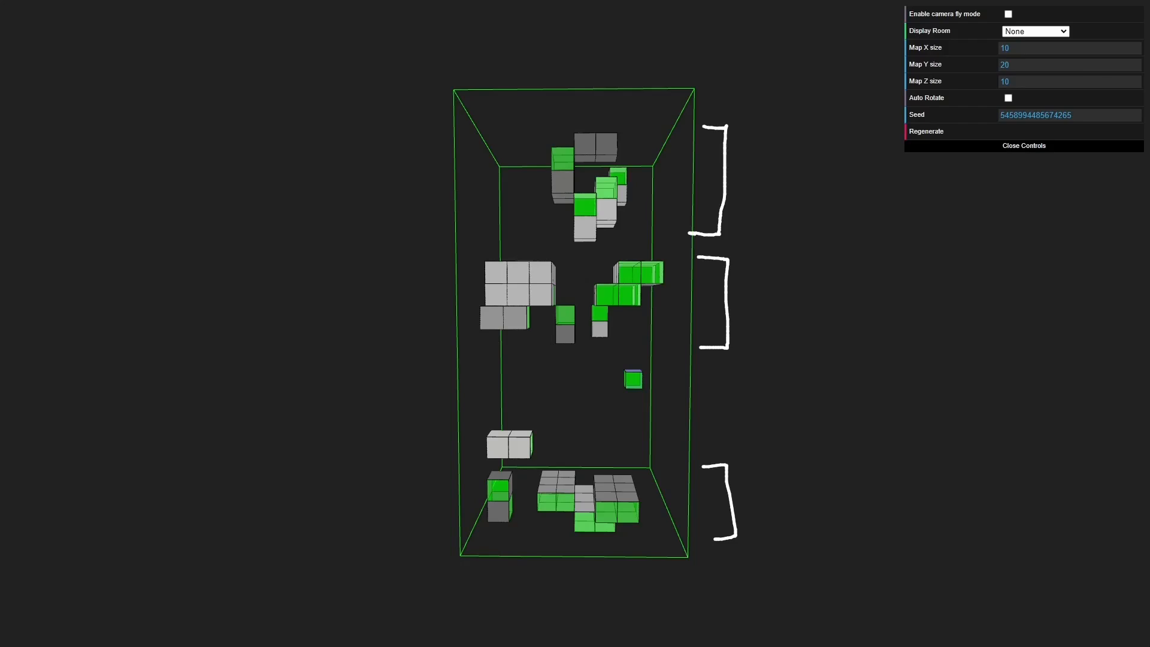
pyautogui.moveTo(434, 126)
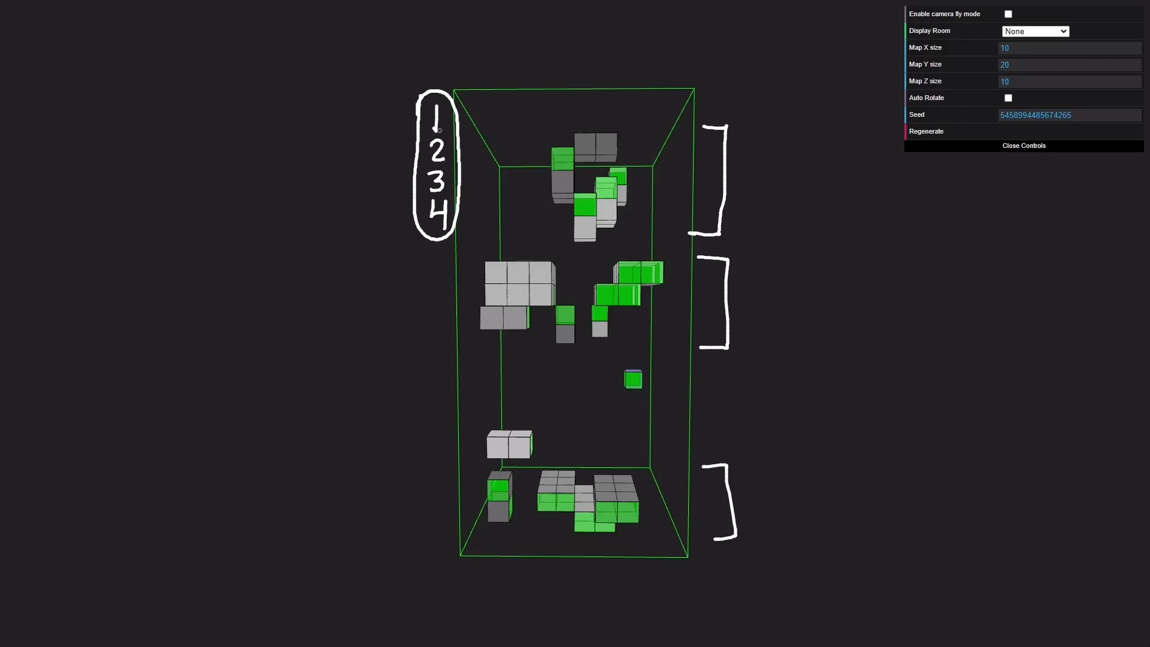
pyautogui.moveTo(414, 54)
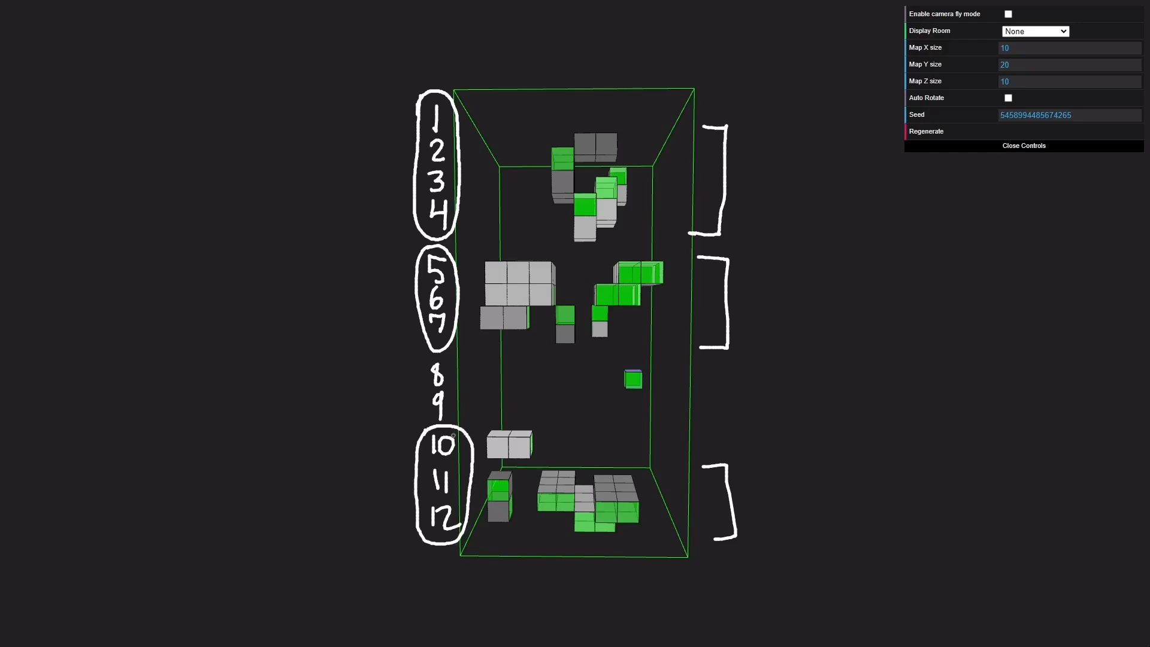
pyautogui.moveTo(520, 246)
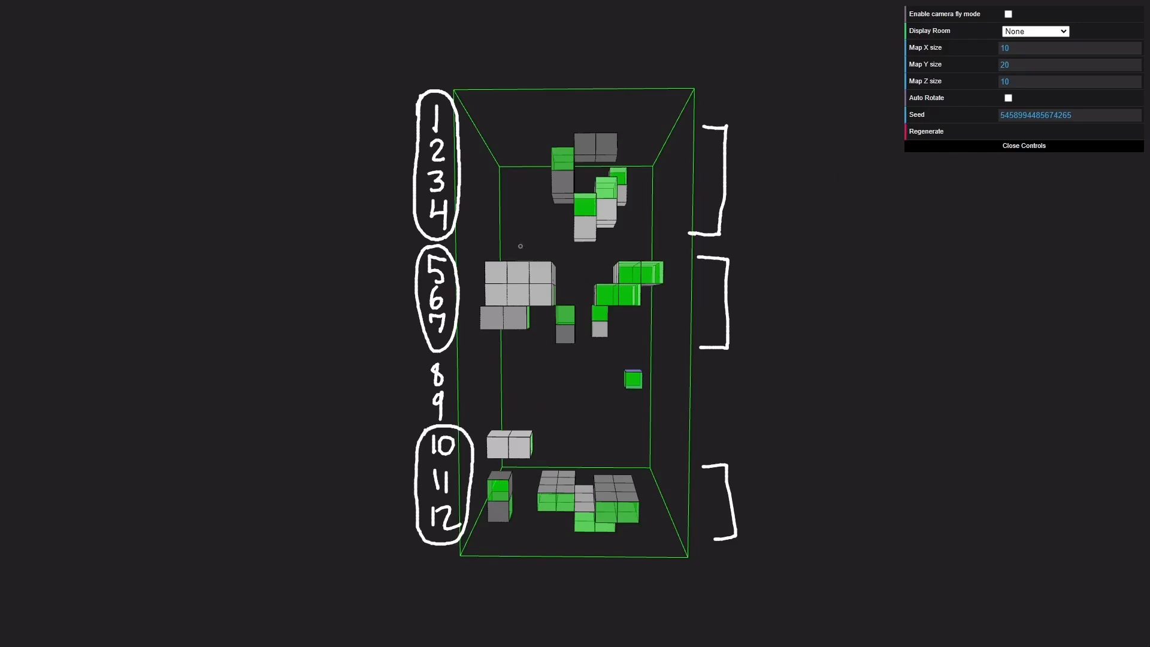
pyautogui.moveTo(405, 361)
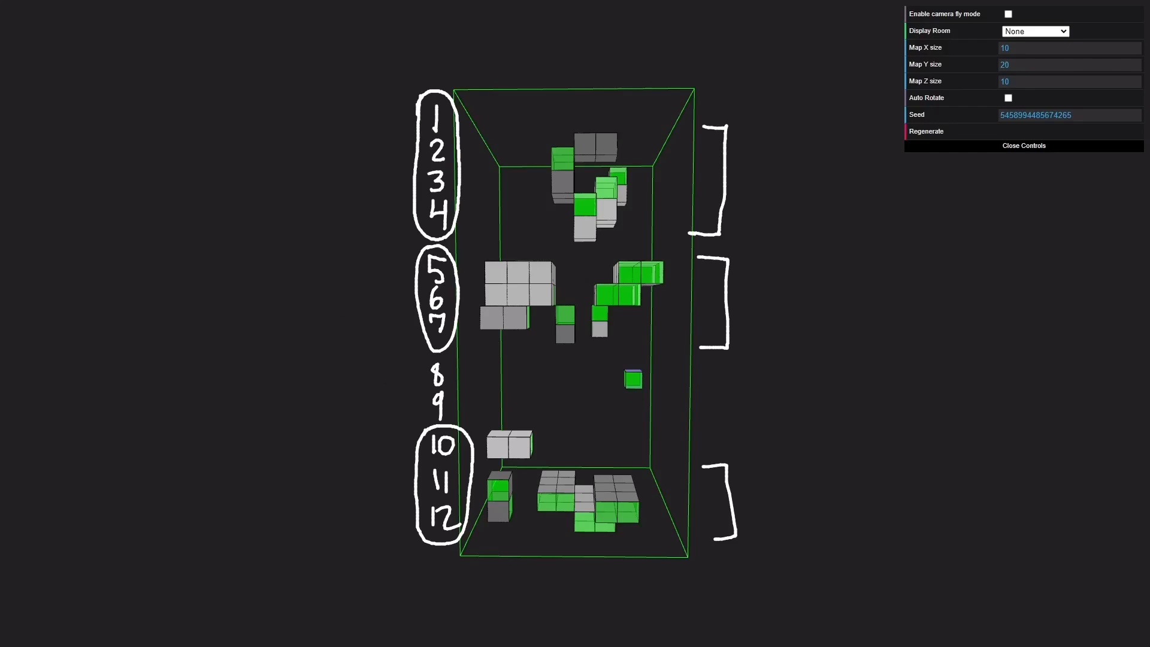
pyautogui.moveTo(427, 410)
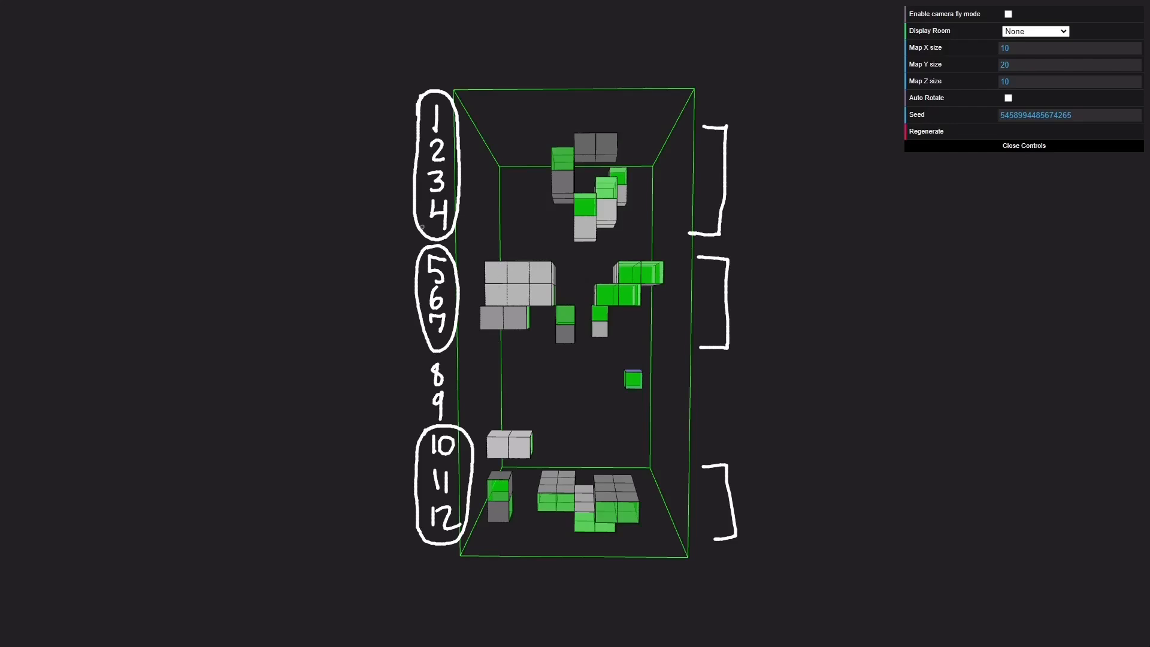
pyautogui.moveTo(340, 410)
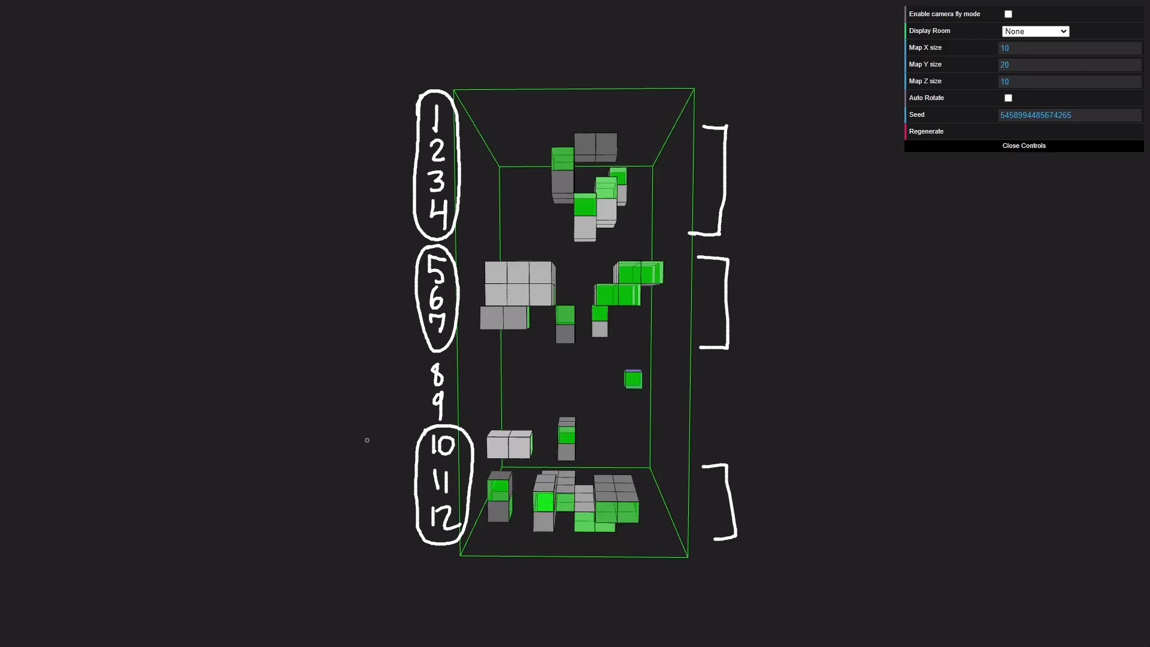
pyautogui.moveTo(405, 386)
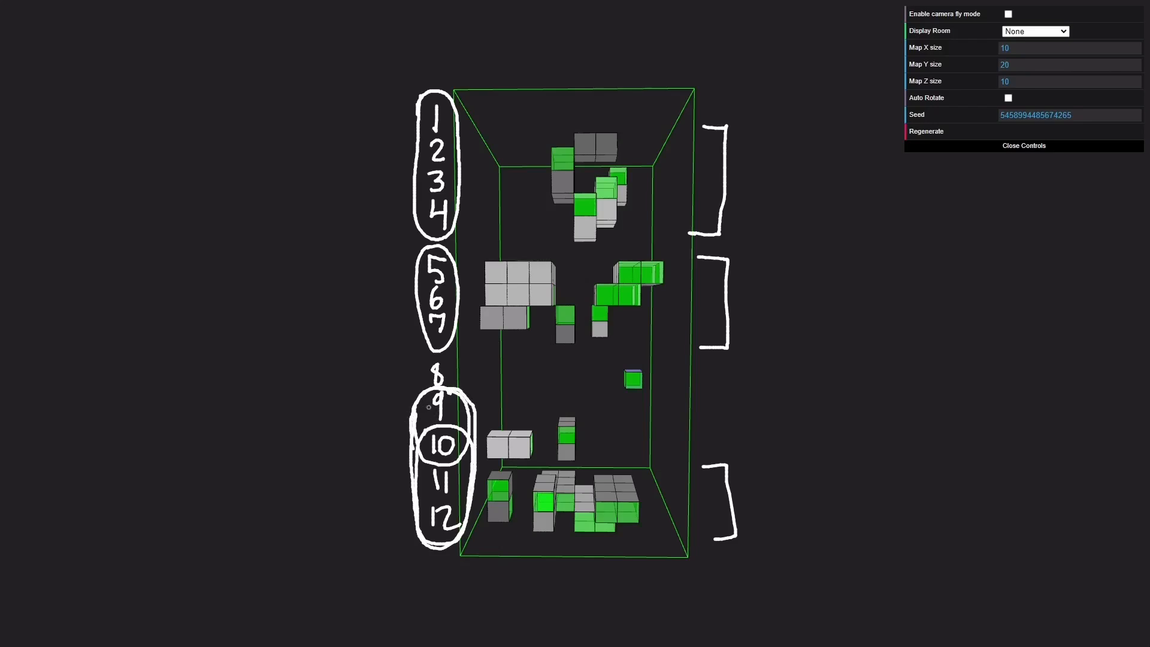
pyautogui.moveTo(450, 415)
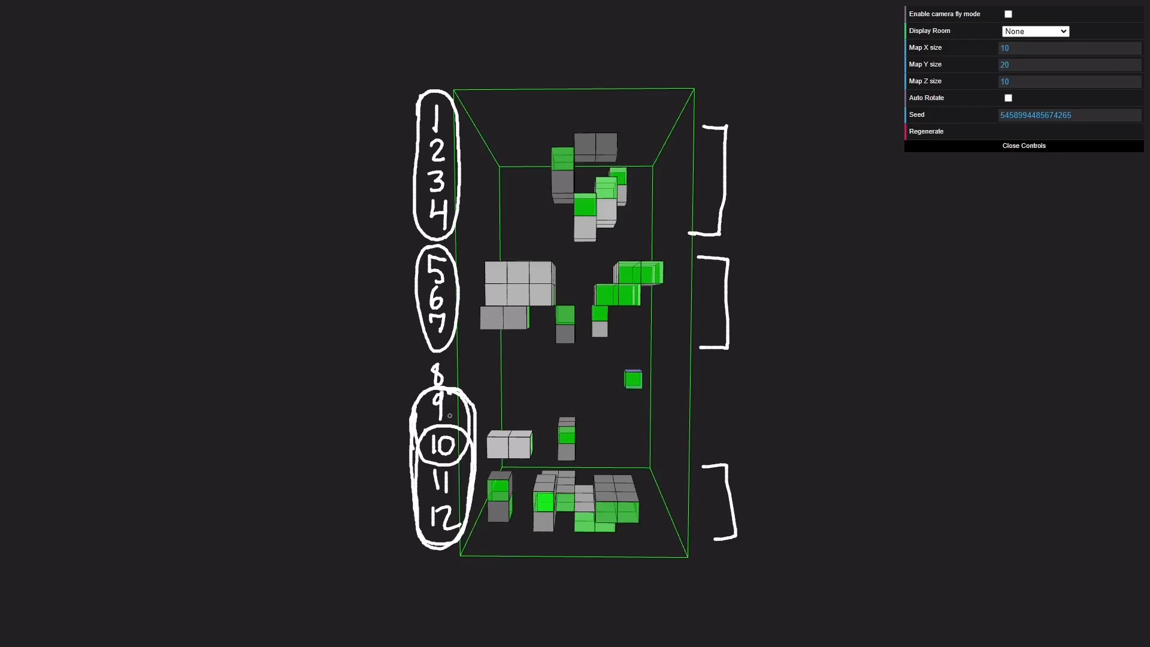
pyautogui.moveTo(465, 359)
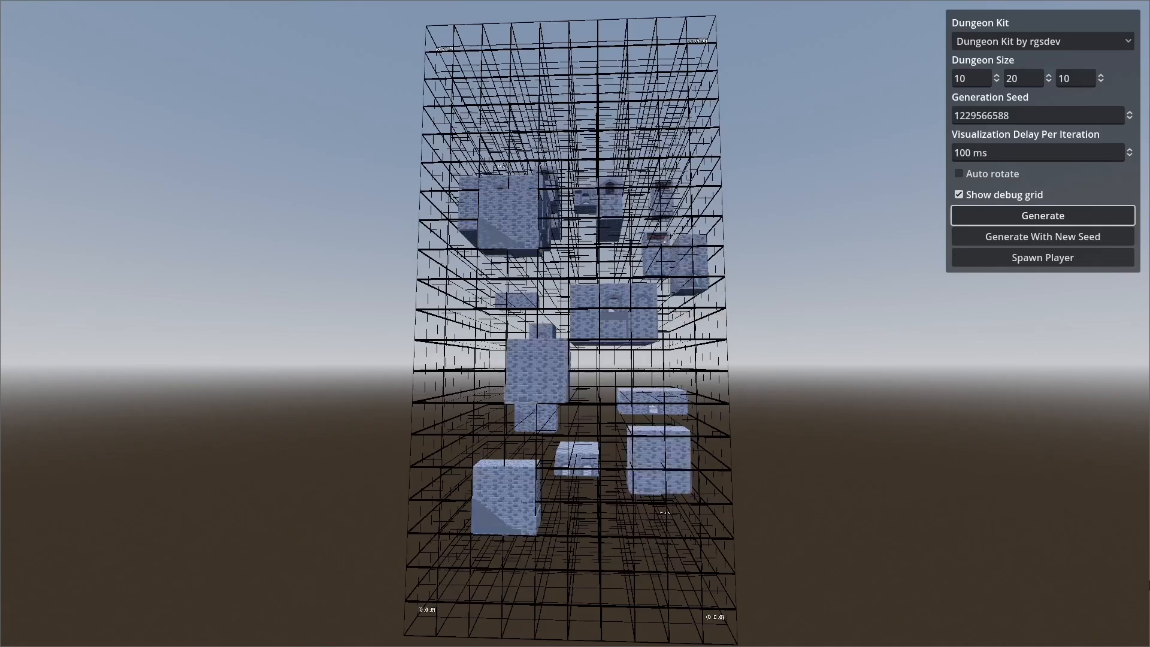
# - Generate the tall dungeon in the running demo and view the _find_stair_chain_to_connect_floors code
pyautogui.click(1041, 214)
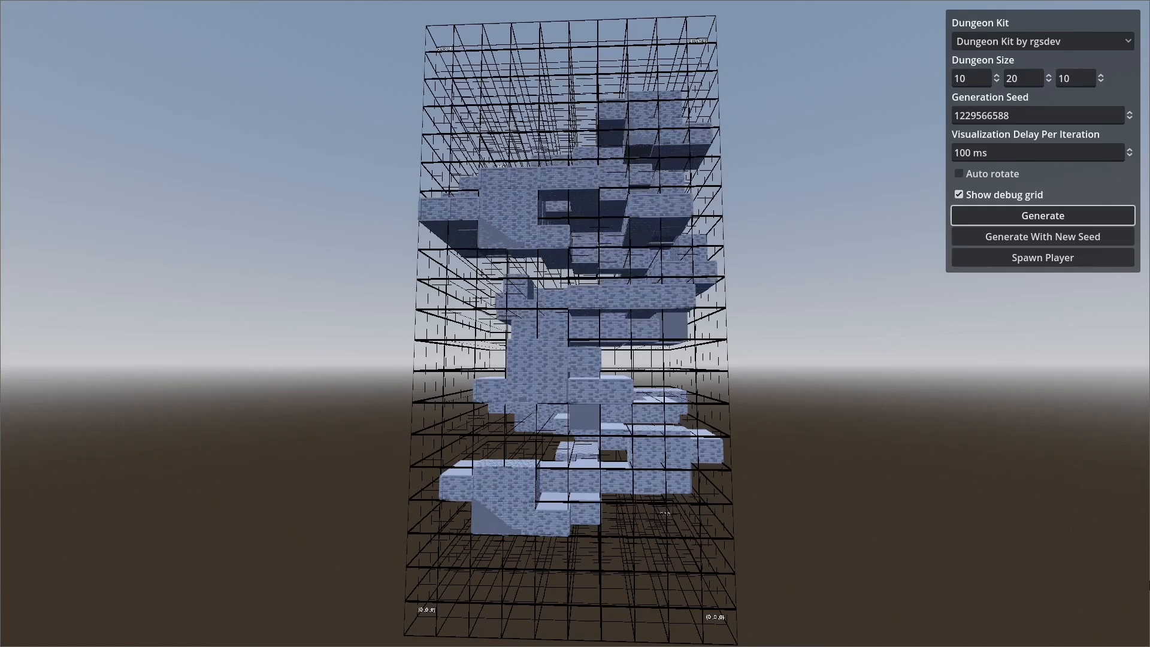
pyautogui.click(564, 15)
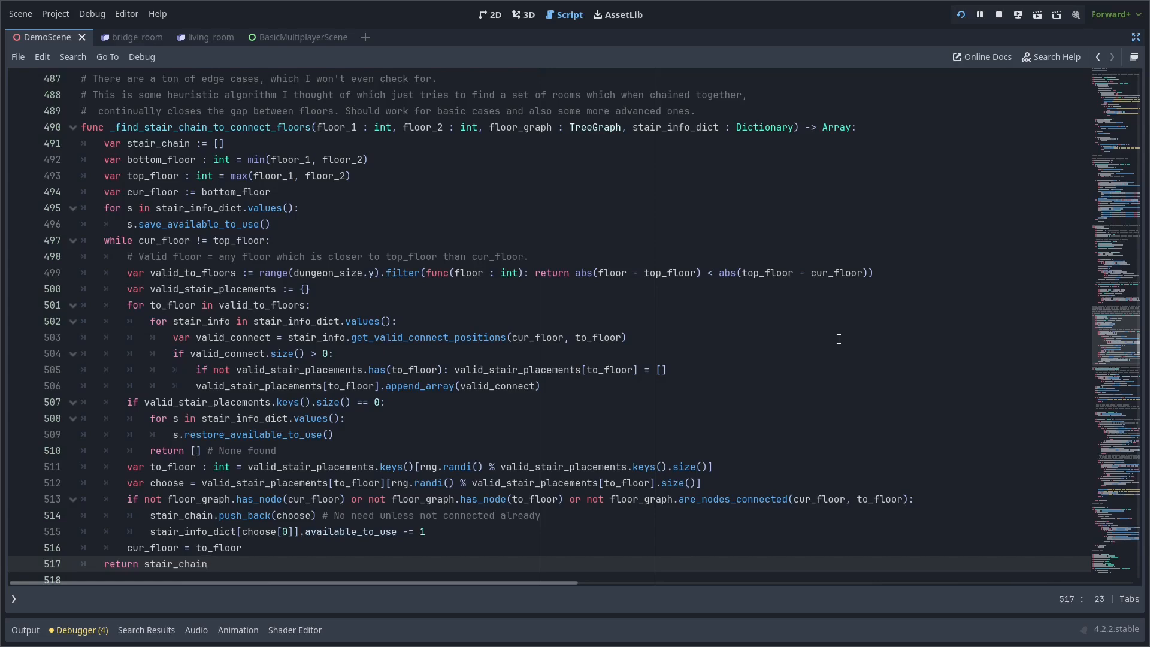
# - Show the living_room scene in 3D and select its 3×1×2 DungeonRoom3D to see the door settings
pyautogui.click(523, 14)
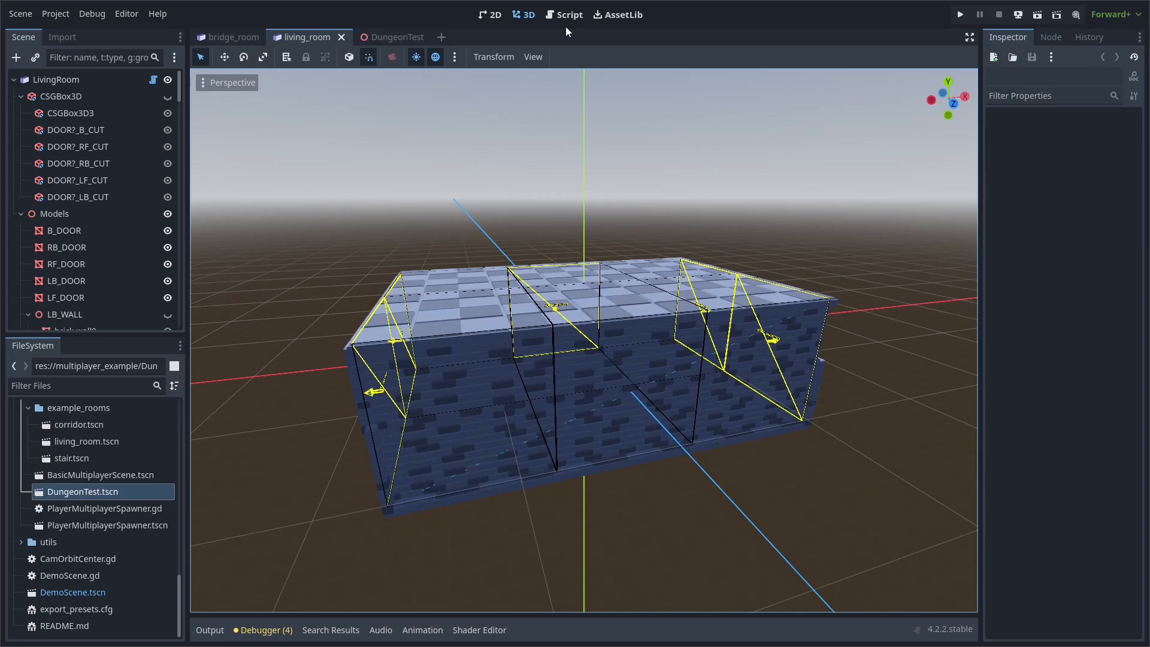
pyautogui.moveTo(469, 133)
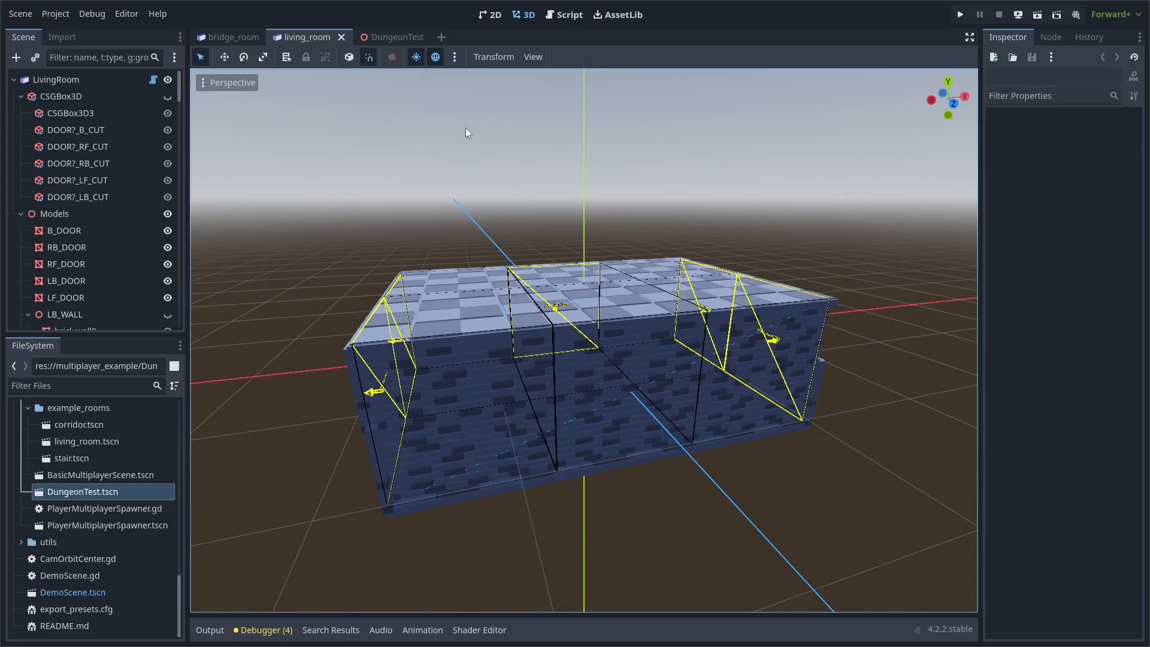
pyautogui.moveTo(404, 70)
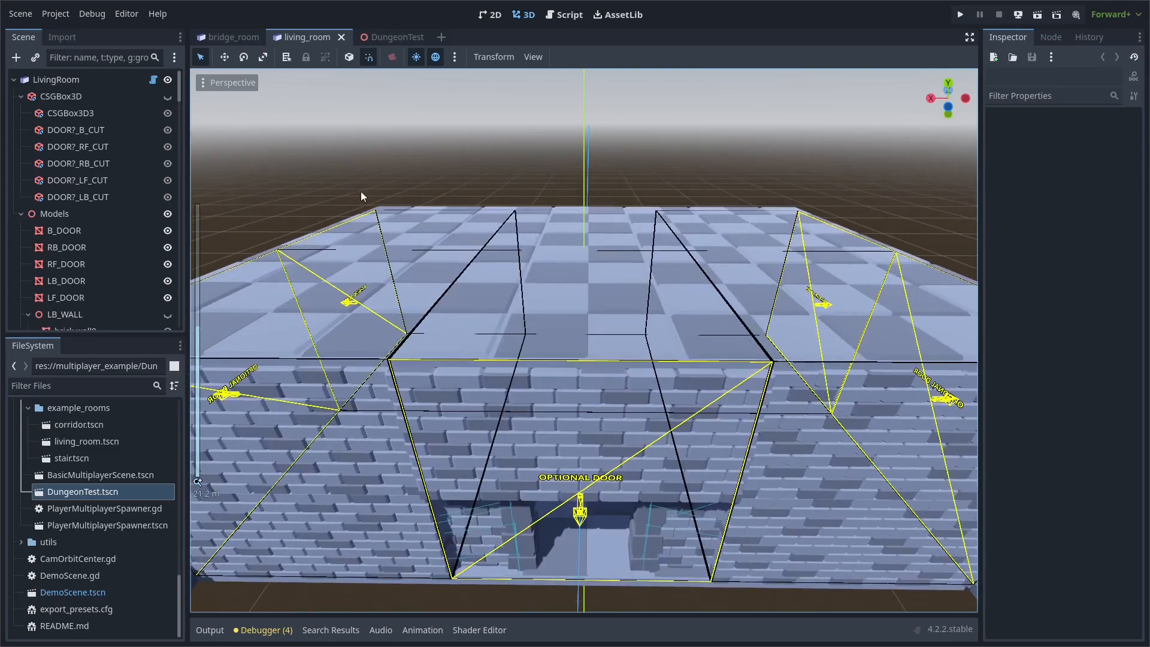
pyautogui.click(56, 79)
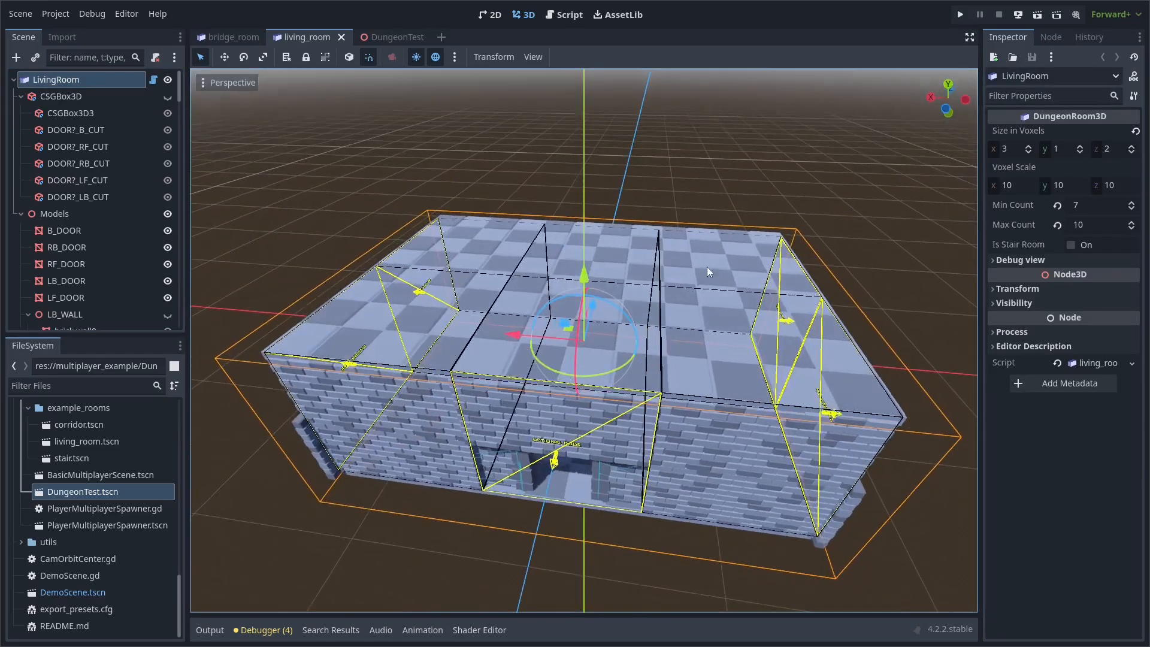
# - Raise the LivingRoom's Size in Voxels X to 4, note the invalid-door warning, revert it, and move to DungeonTest
pyautogui.click(1029, 146)
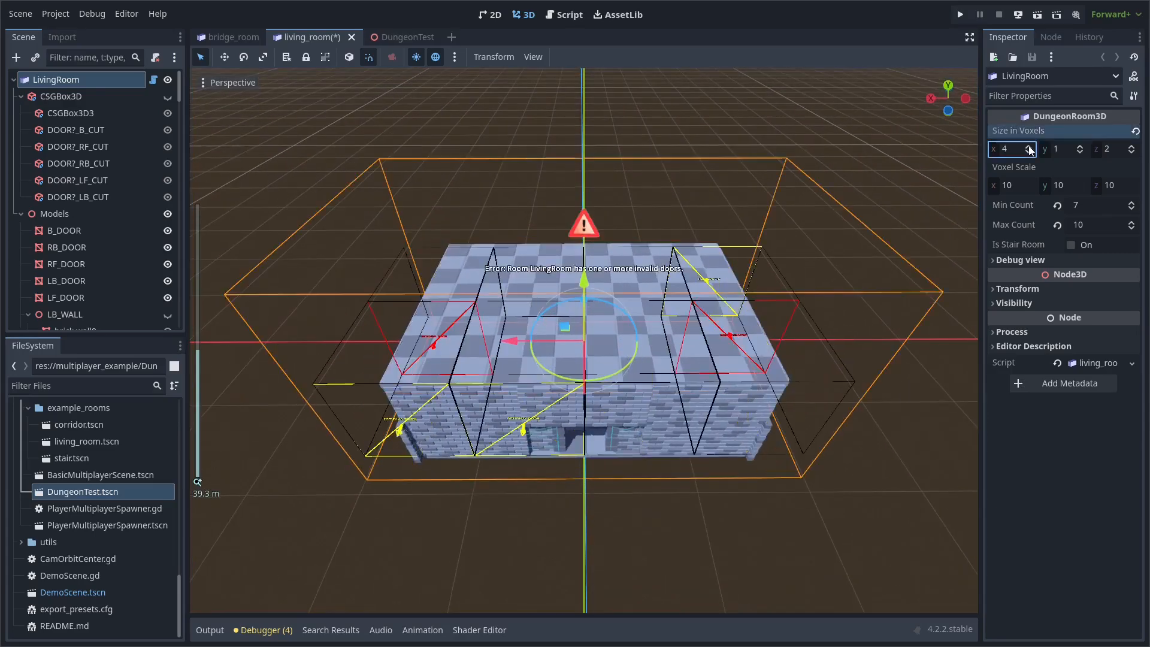
pyautogui.click(1028, 147)
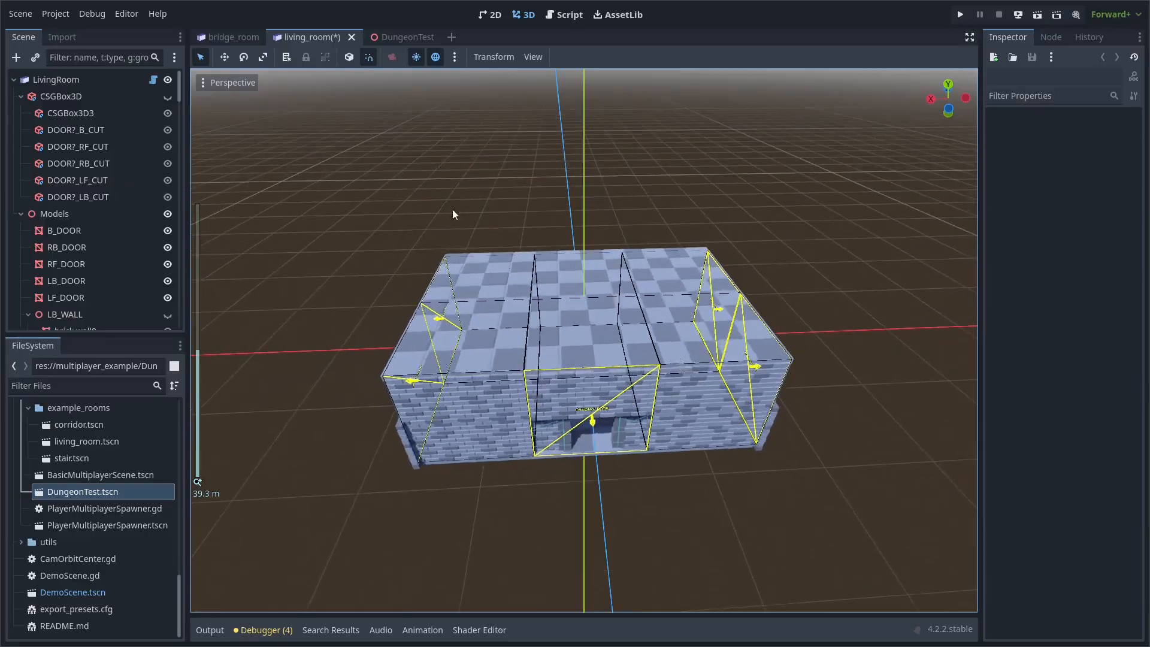
pyautogui.click(405, 37)
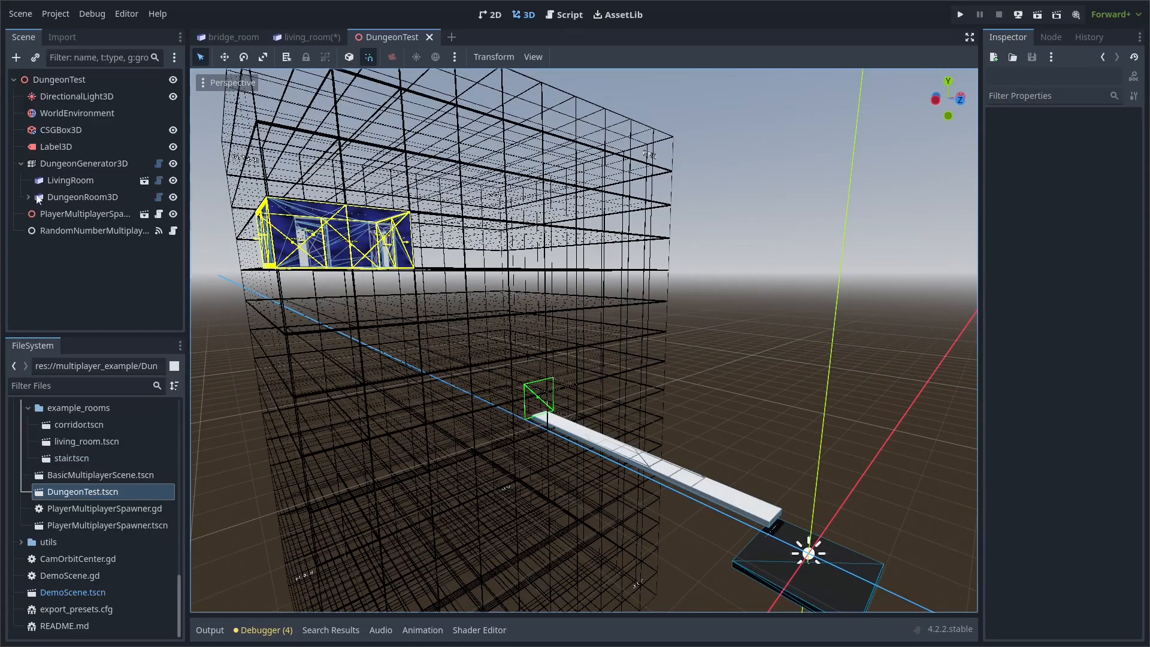
# - Inspect the pre-placed LivingRoom and DungeonRoom3D in DungeonTest, then load DemoScene.tscn
pyautogui.click(71, 181)
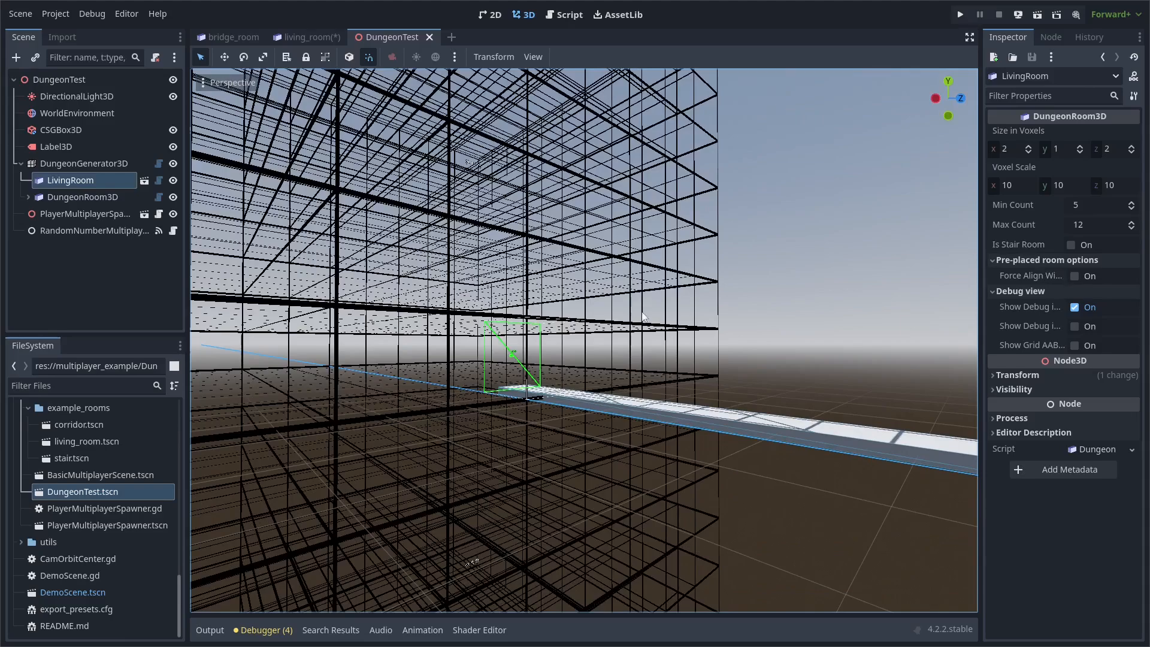
pyautogui.click(80, 197)
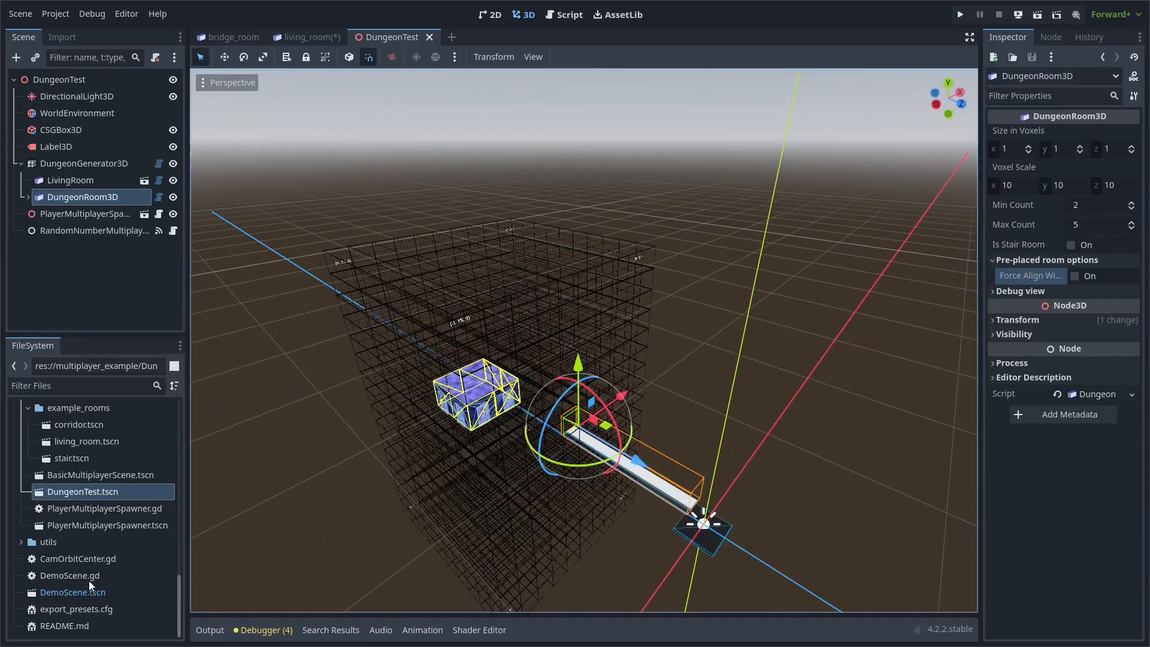
pyautogui.doubleClick(71, 592)
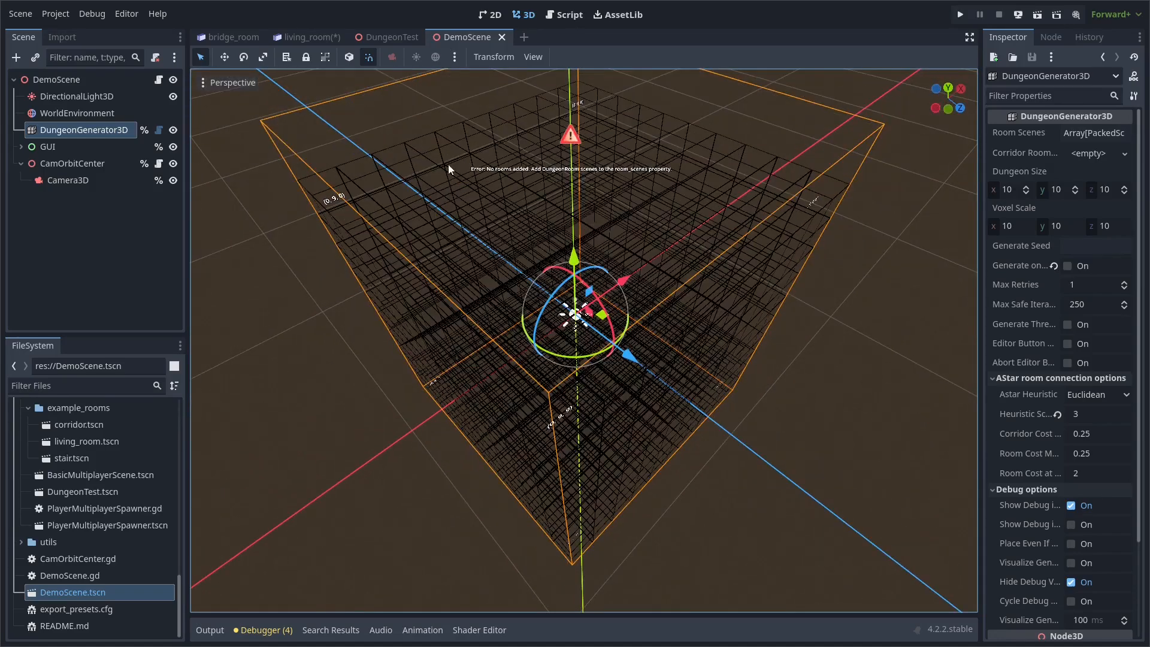
pyautogui.moveTo(1077, 39)
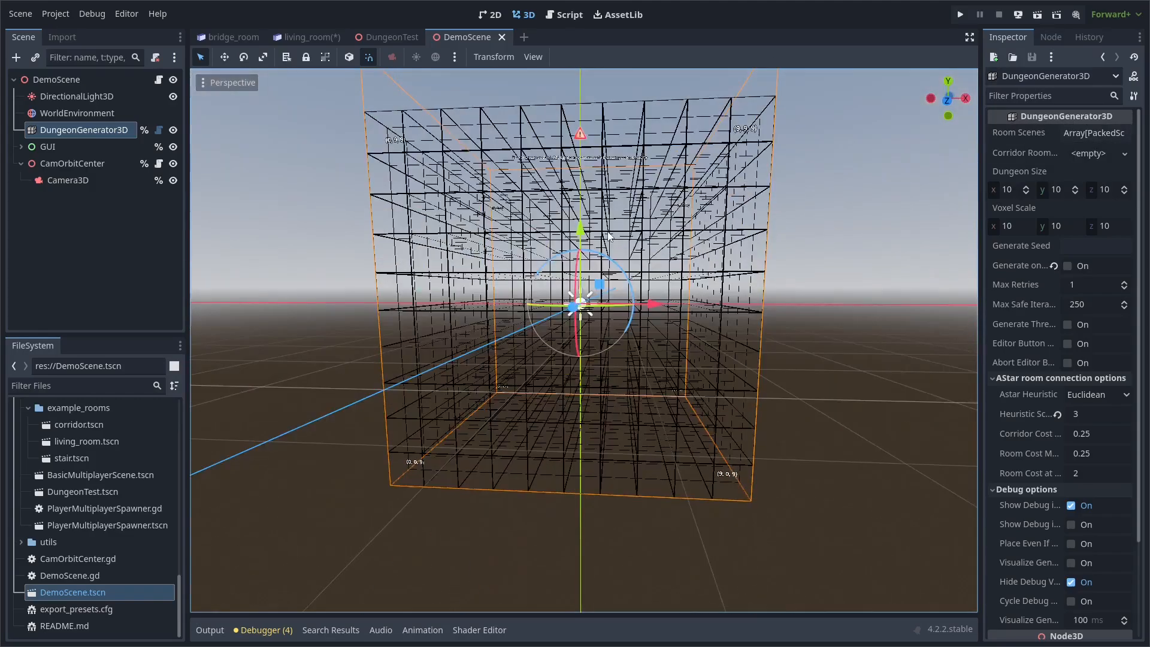
pyautogui.scroll(-3)
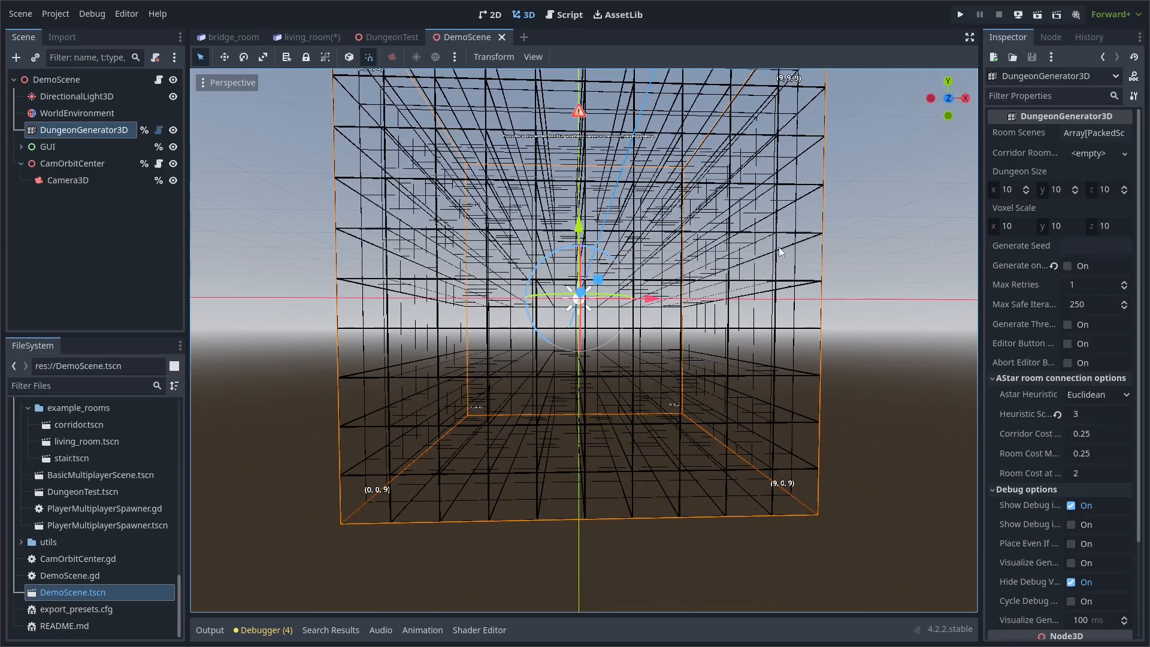
# - Generate a few dungeons with new seeds and turn on the Show debug grid overlay
pyautogui.click(960, 14)
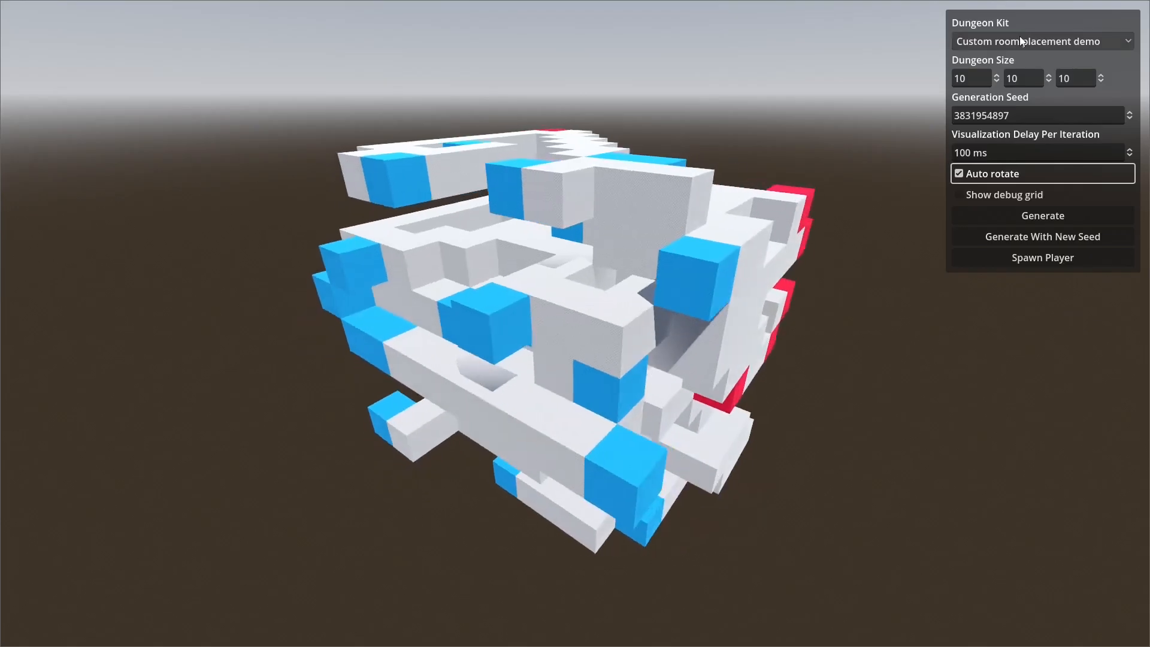
pyautogui.click(1041, 40)
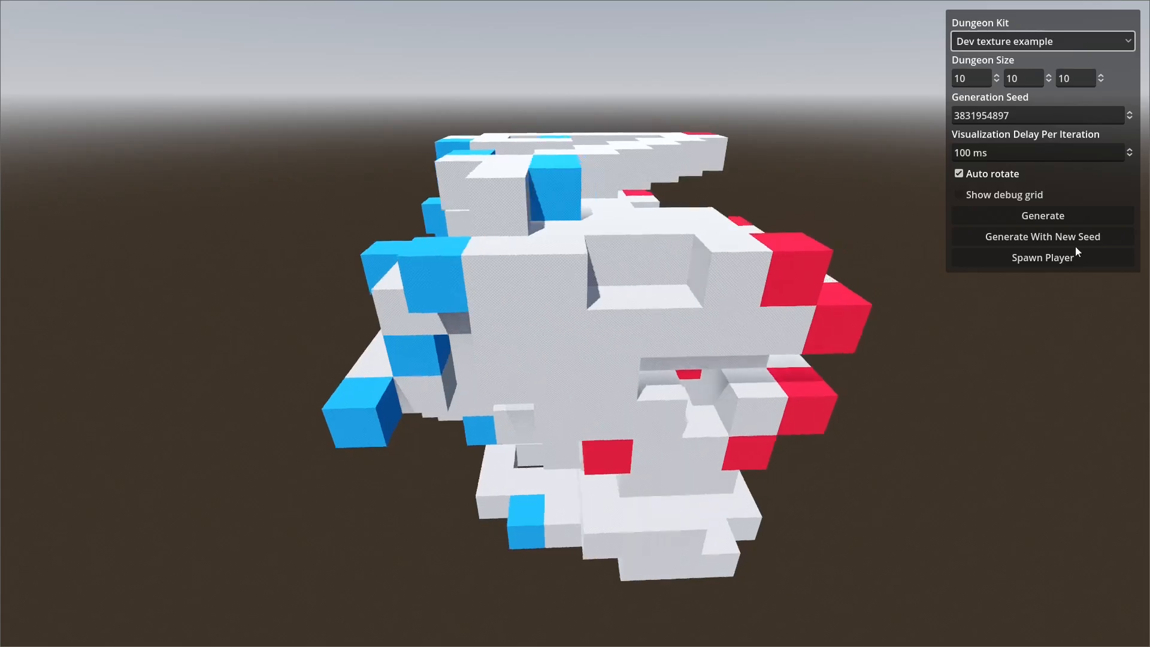
pyautogui.click(1042, 236)
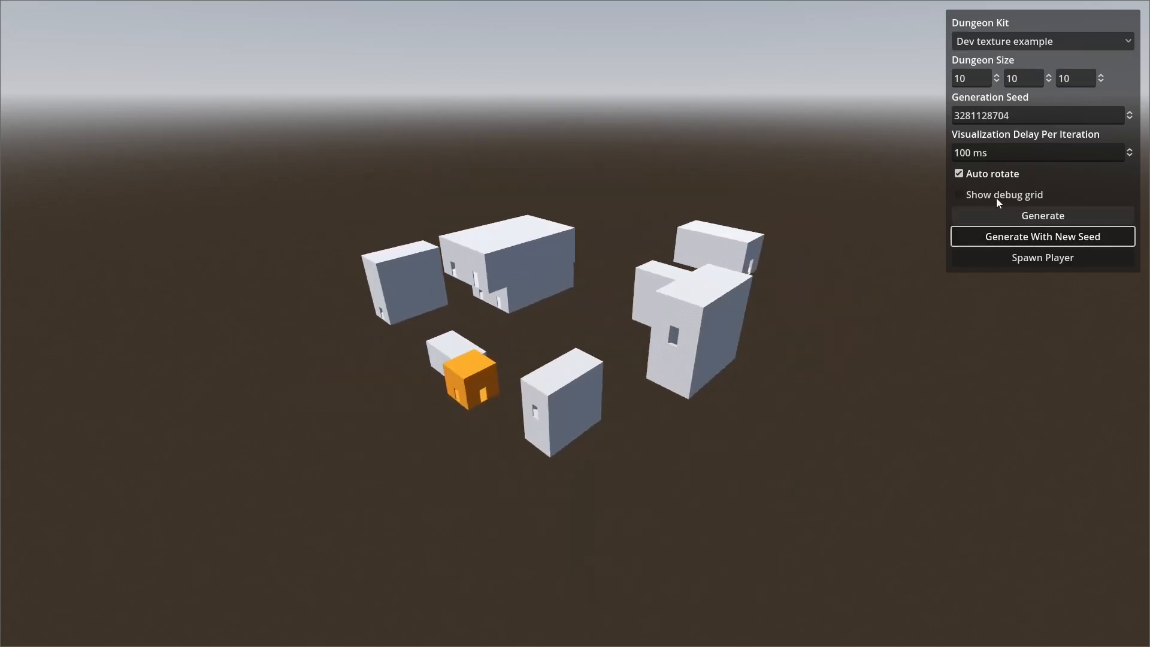
pyautogui.click(959, 194)
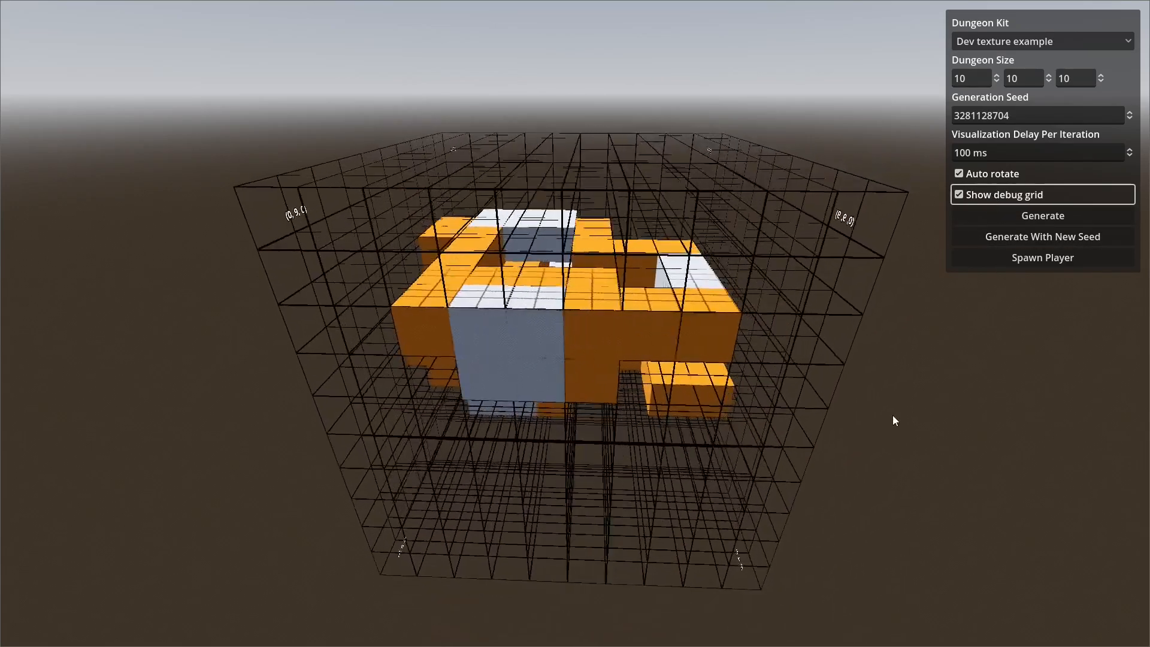
# - Generate more seeded dungeons and switch the Dungeon Kit to Terrarium for a 10×10×10 build
pyautogui.click(1041, 236)
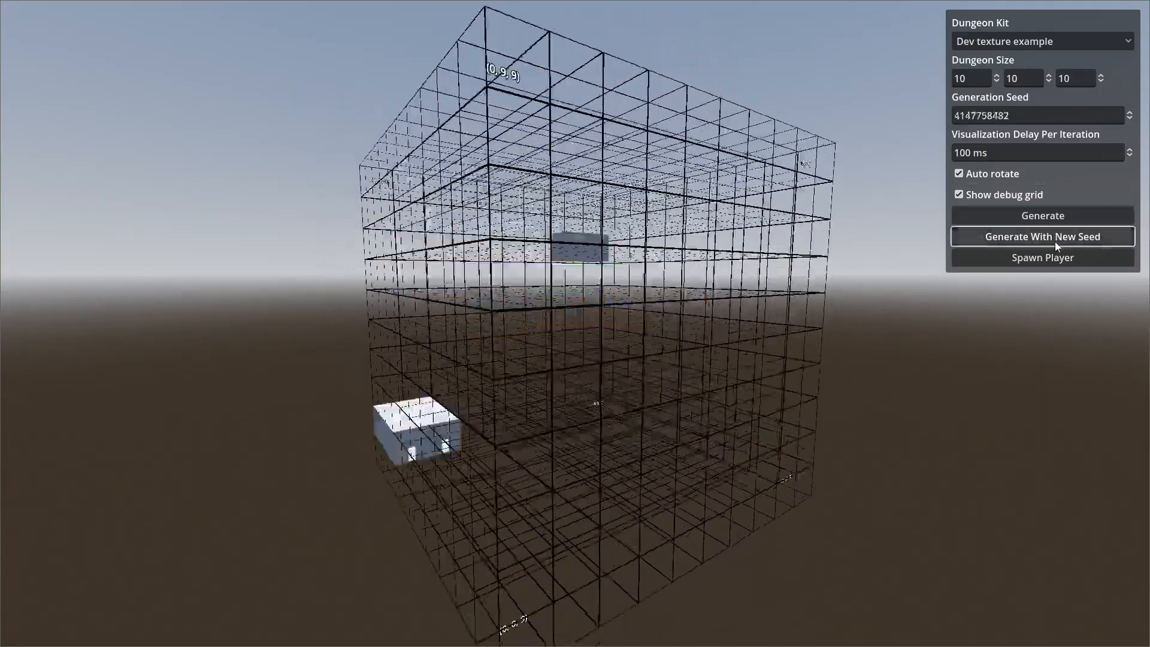
pyautogui.click(1041, 236)
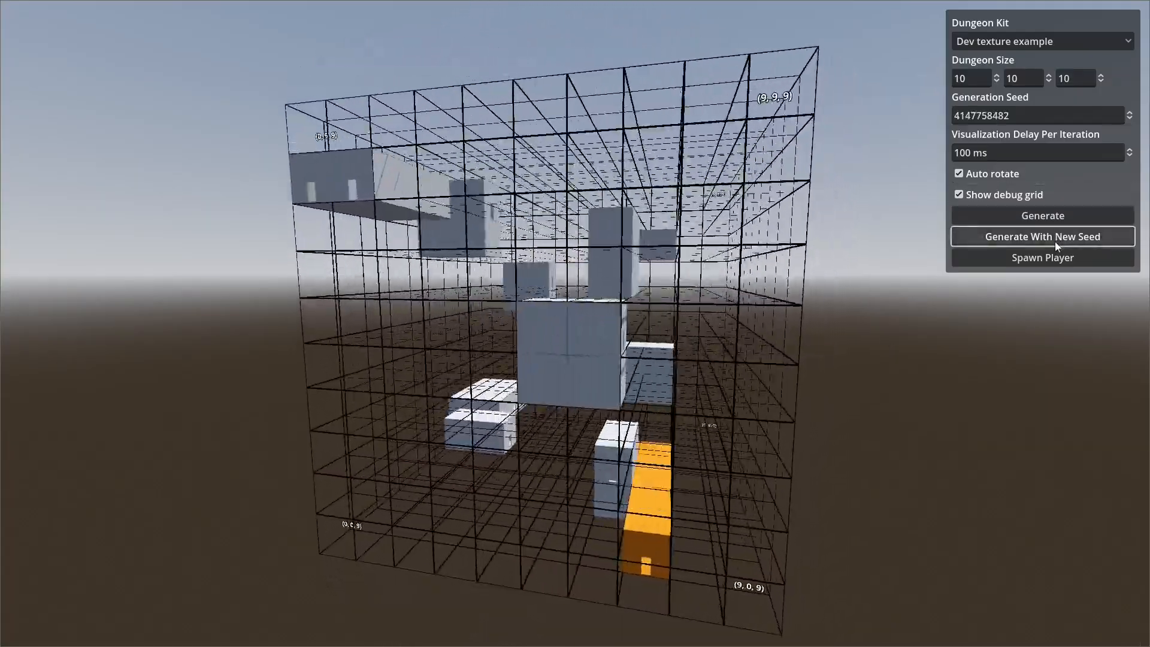
pyautogui.click(1041, 236)
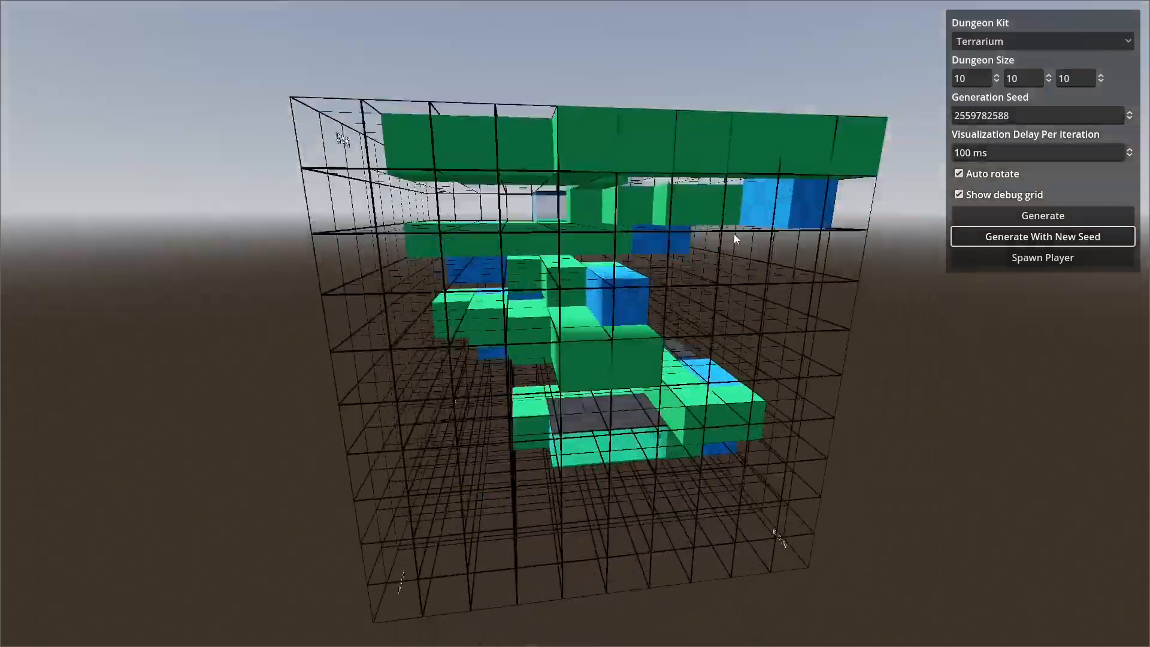
# - Set the dungeon height to 20 cells and generate a 10×20×10 Terrarium dungeon from a new seed
pyautogui.click(1041, 236)
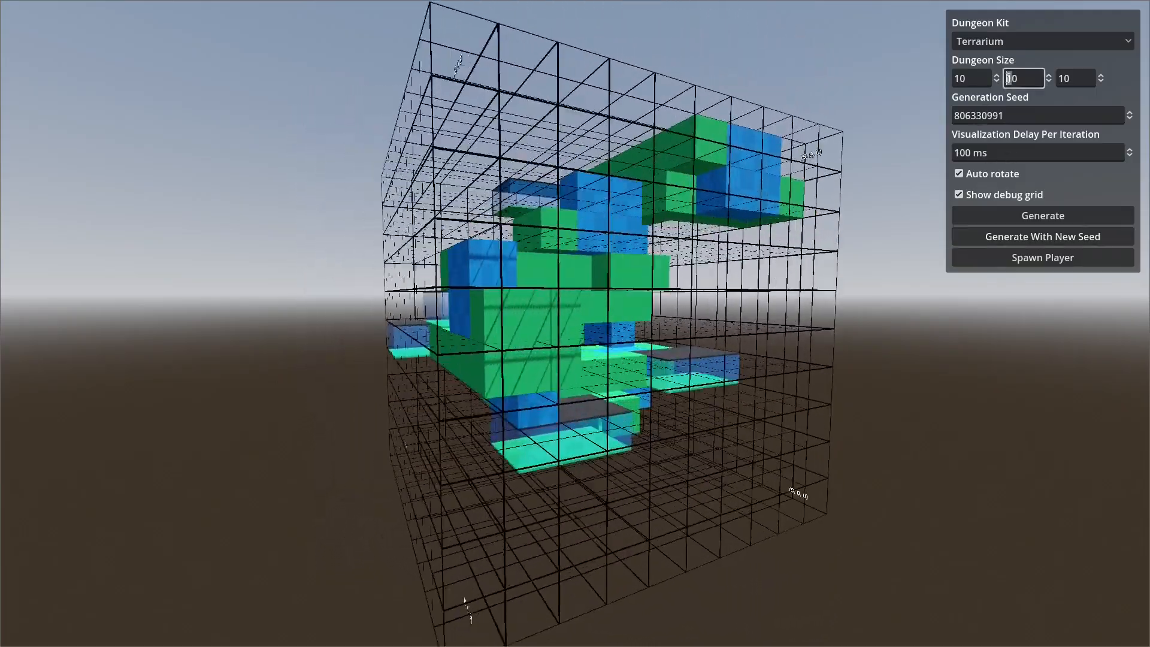
pyautogui.click(1041, 236)
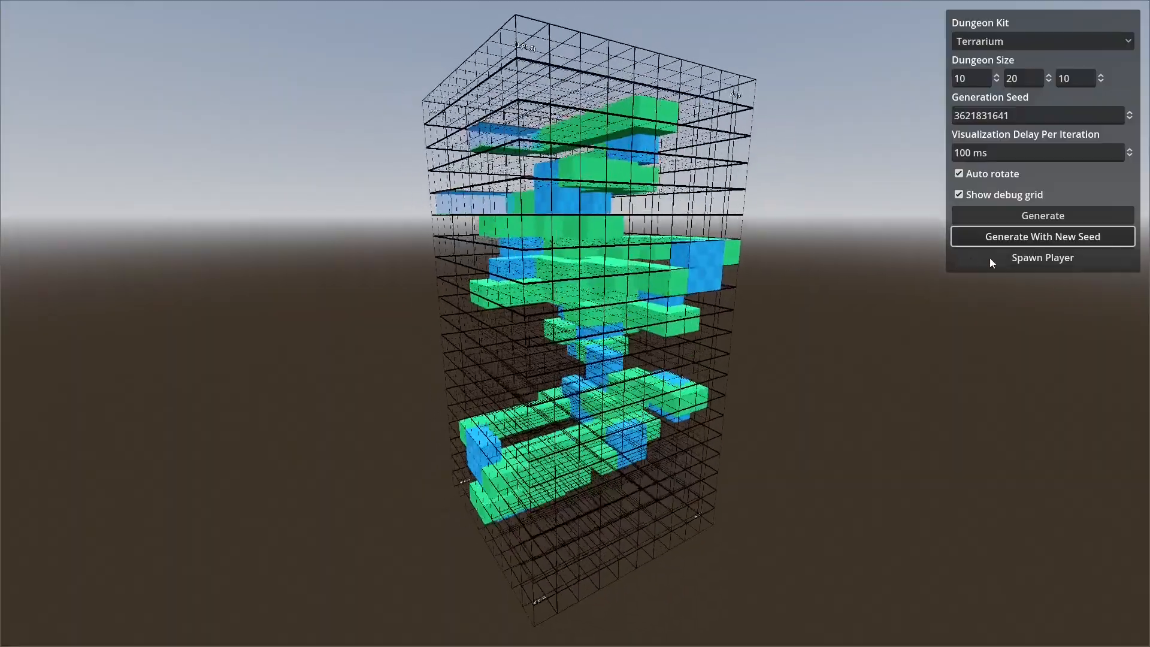
# - Spawn the player inside the tall Terrarium dungeon to walk through it
pyautogui.click(1042, 257)
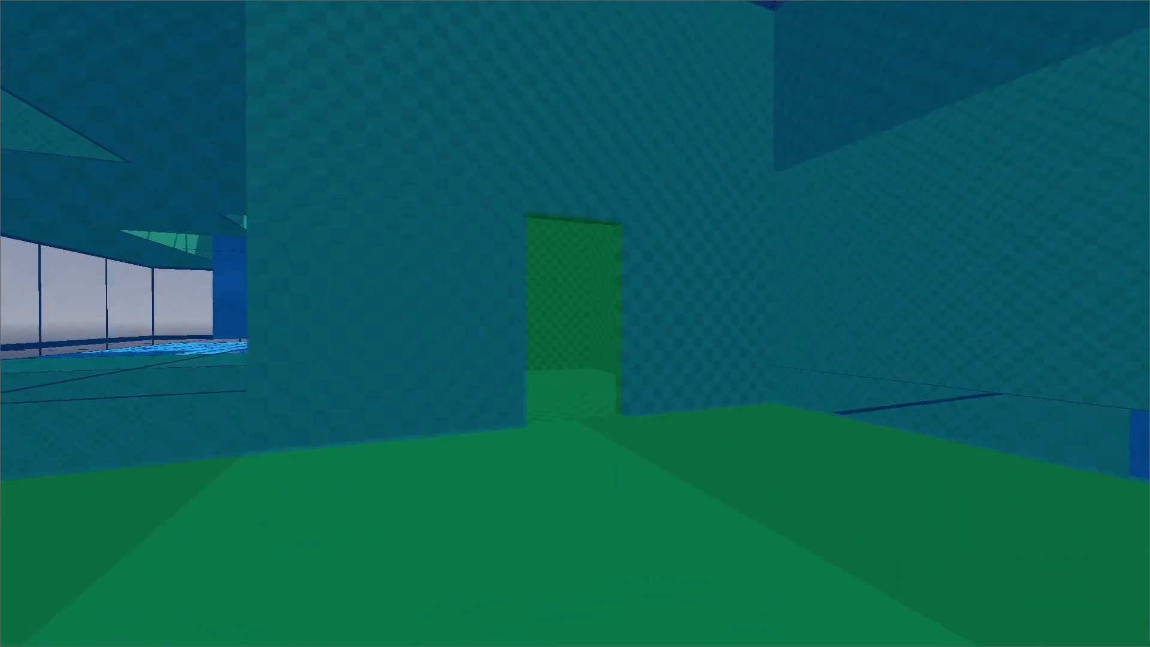
pyautogui.moveTo(575, 324)
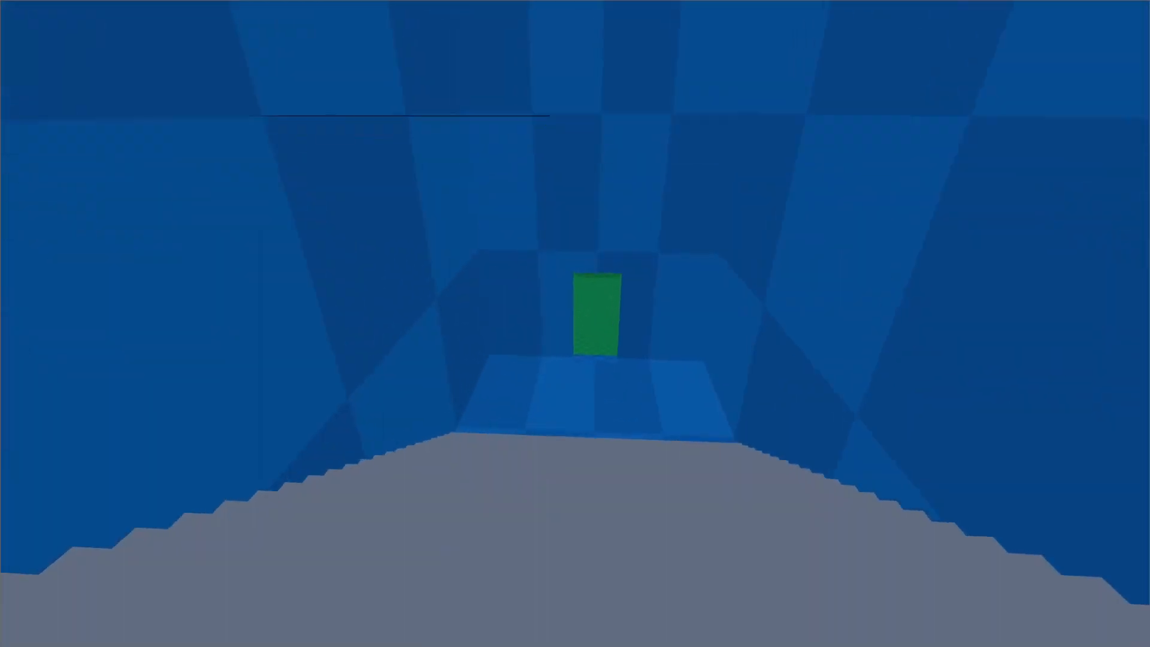
pyautogui.moveTo(575, 324)
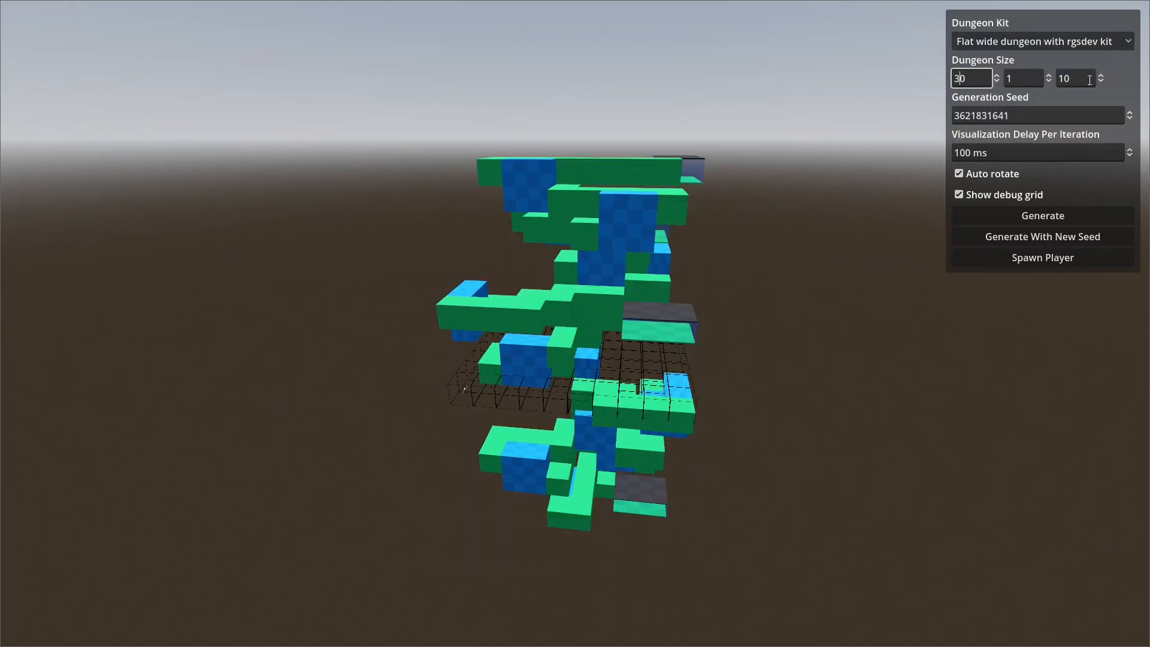
# - Generate flat 30×1×30 dungeons with the rgsdev and Dev texture example kits, then pick Mansion at height 5
pyautogui.click(1041, 236)
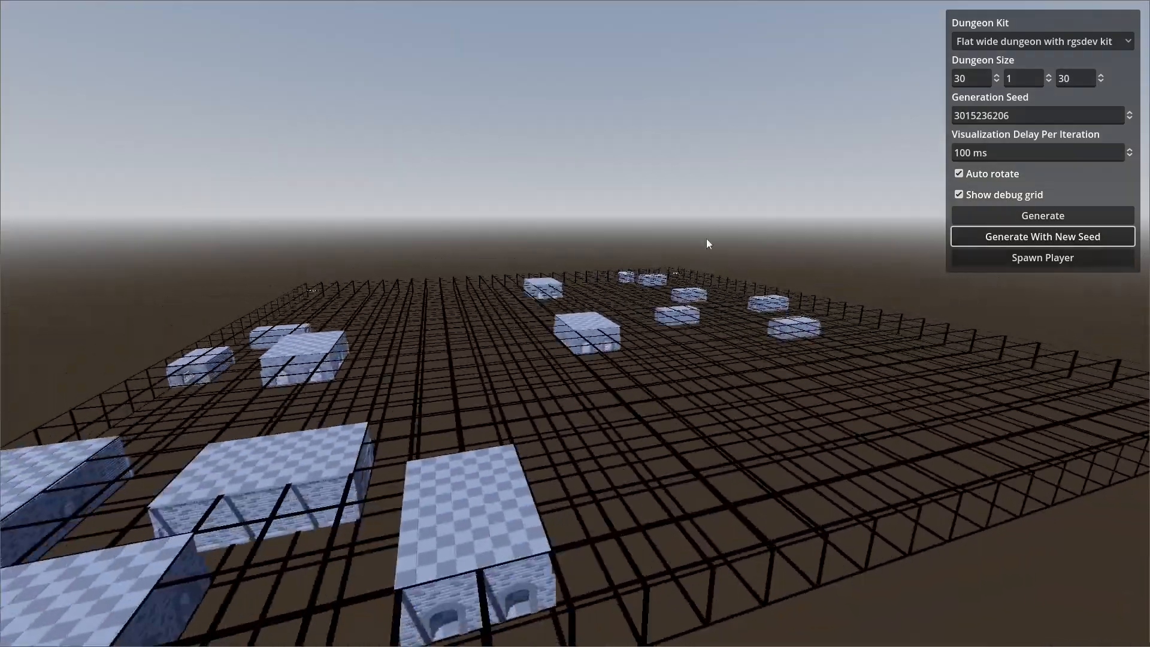
pyautogui.click(1041, 215)
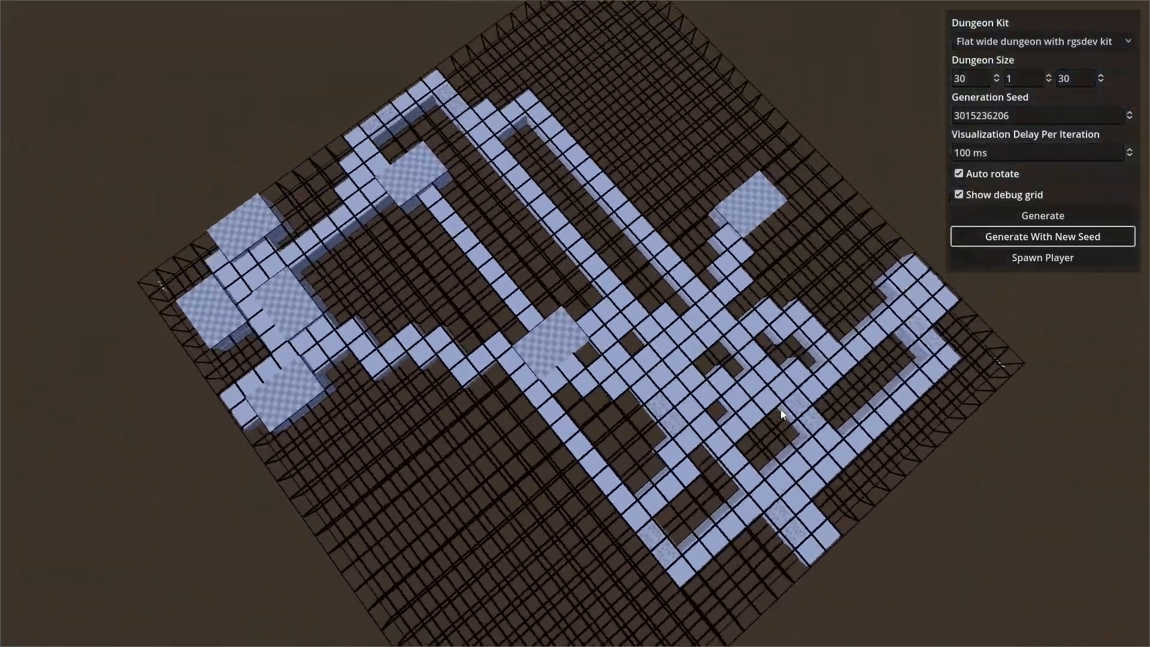
pyautogui.click(1041, 41)
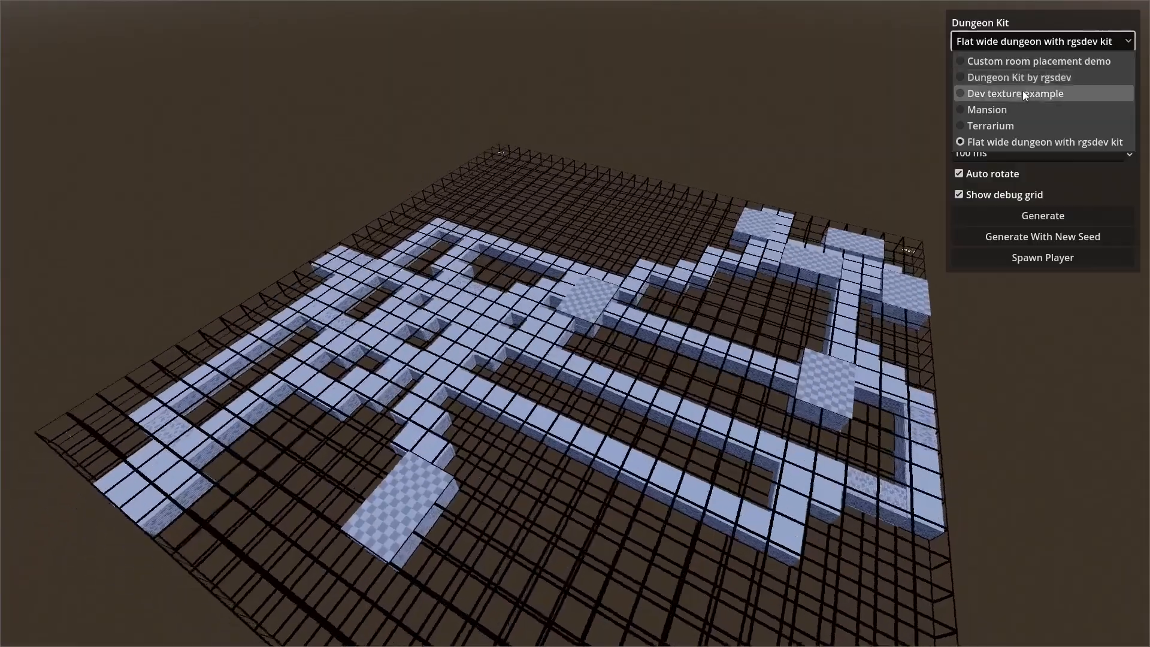
pyautogui.click(1016, 93)
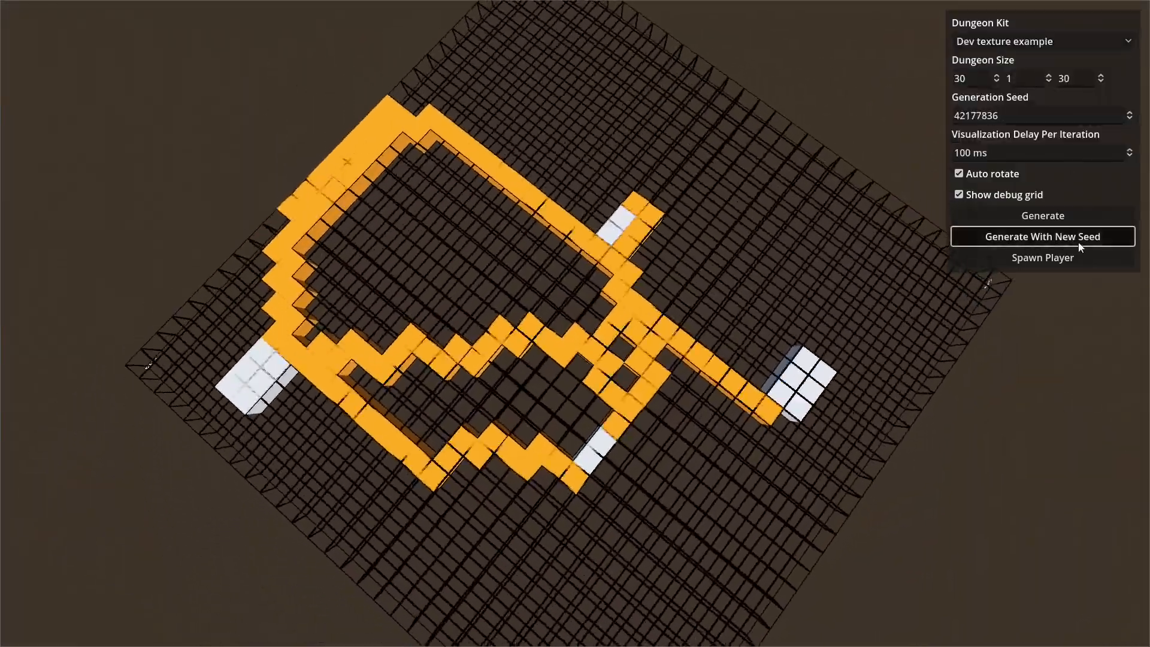
pyautogui.click(1042, 236)
pyautogui.write('5')
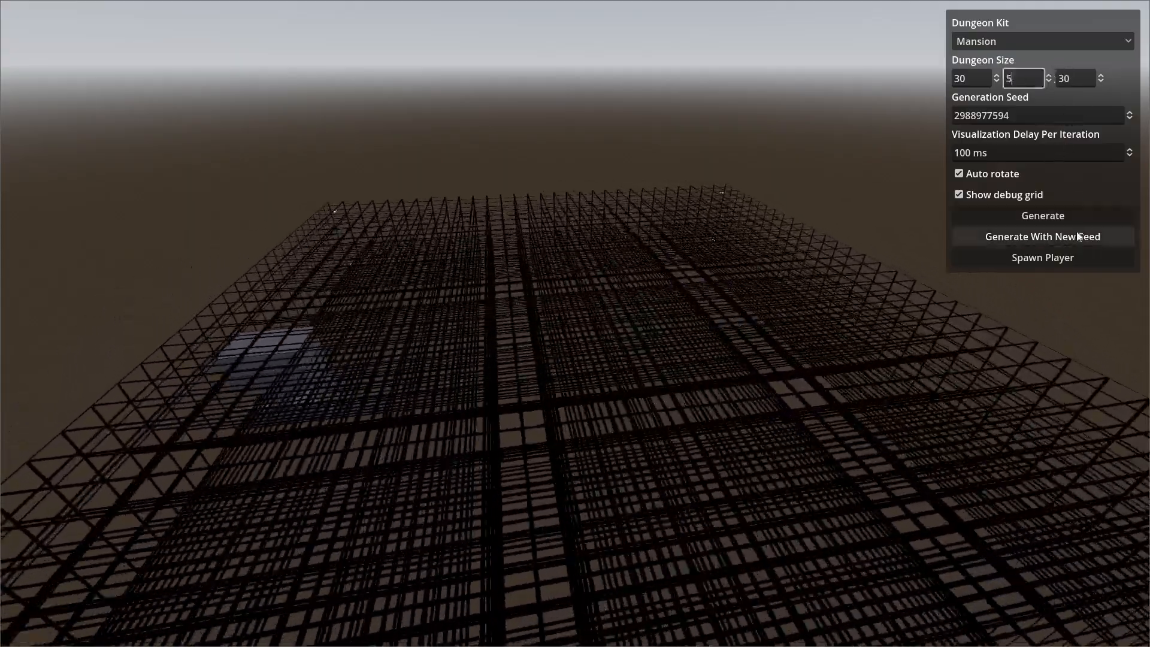
# - Generate the 30×5×30 Mansion dungeon from a new seed and spawn the player inside it
pyautogui.click(1042, 236)
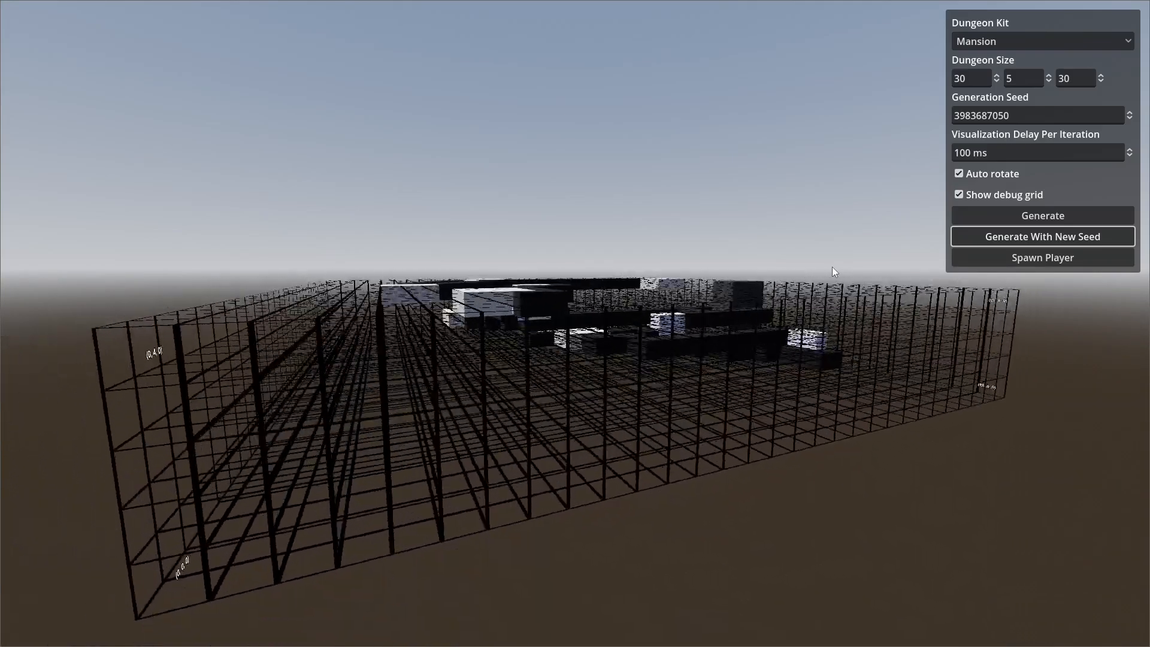
pyautogui.click(1042, 257)
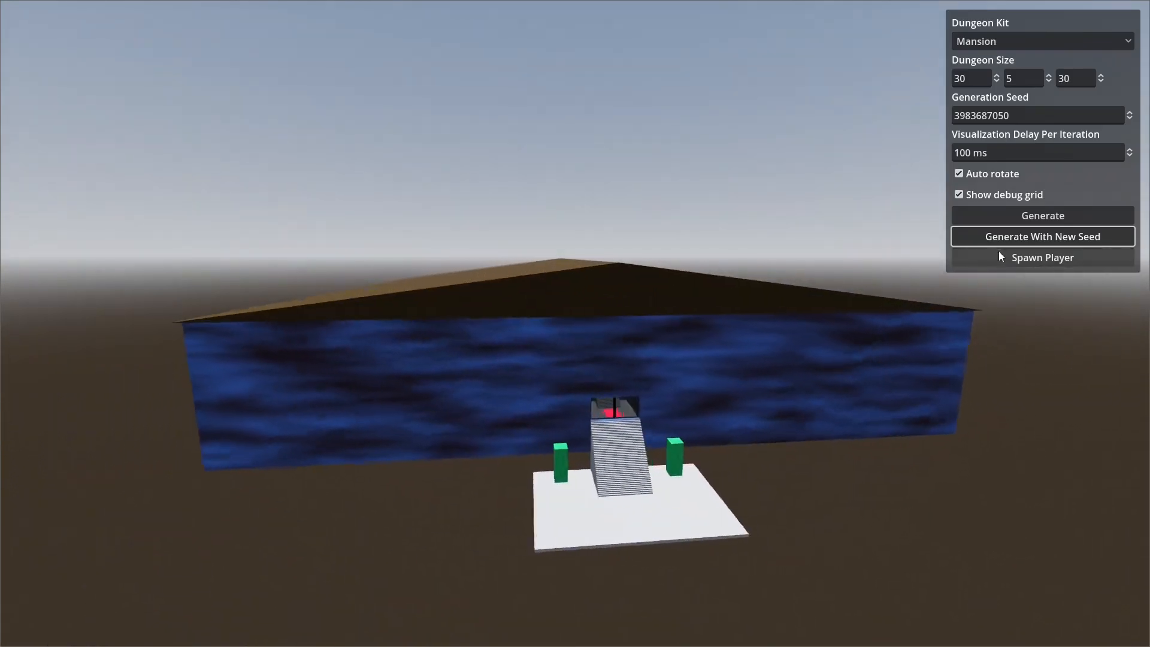
pyautogui.click(1040, 258)
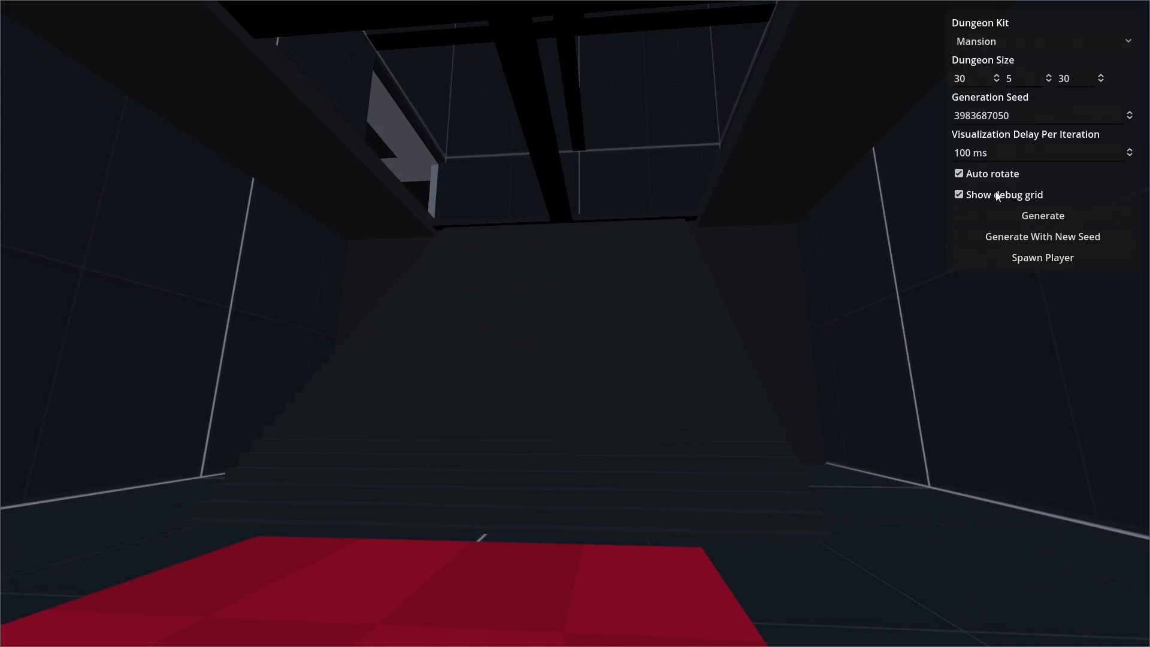
# - Hide the debug grid while exploring the mansion on foot
pyautogui.click(1041, 258)
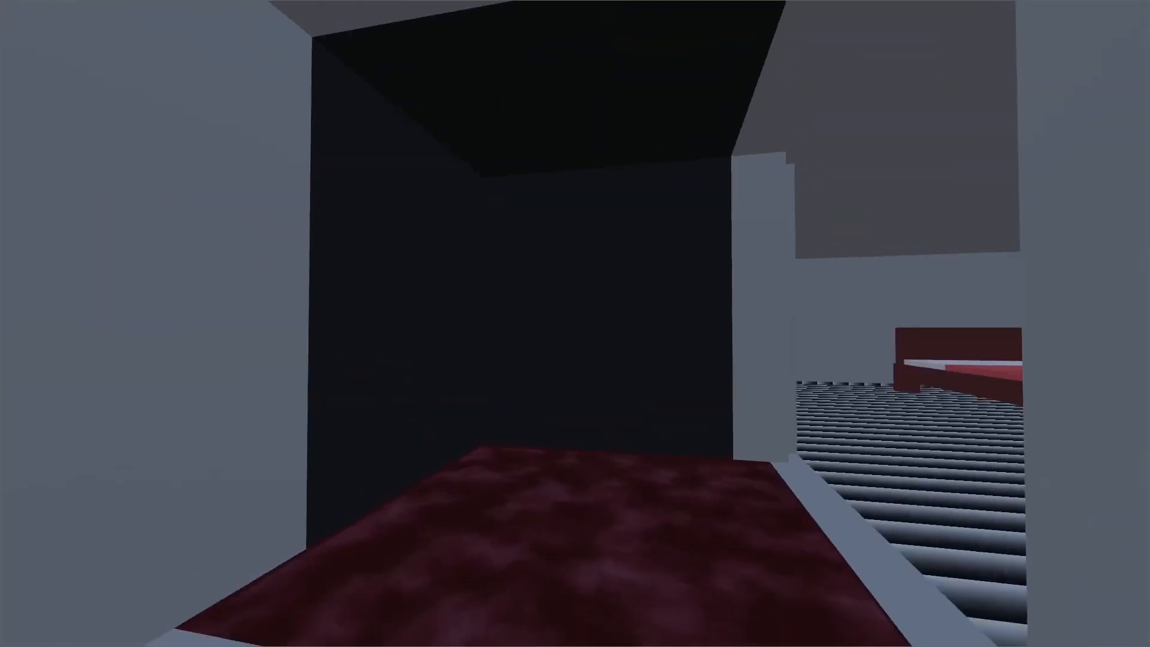
pyautogui.moveTo(575, 323)
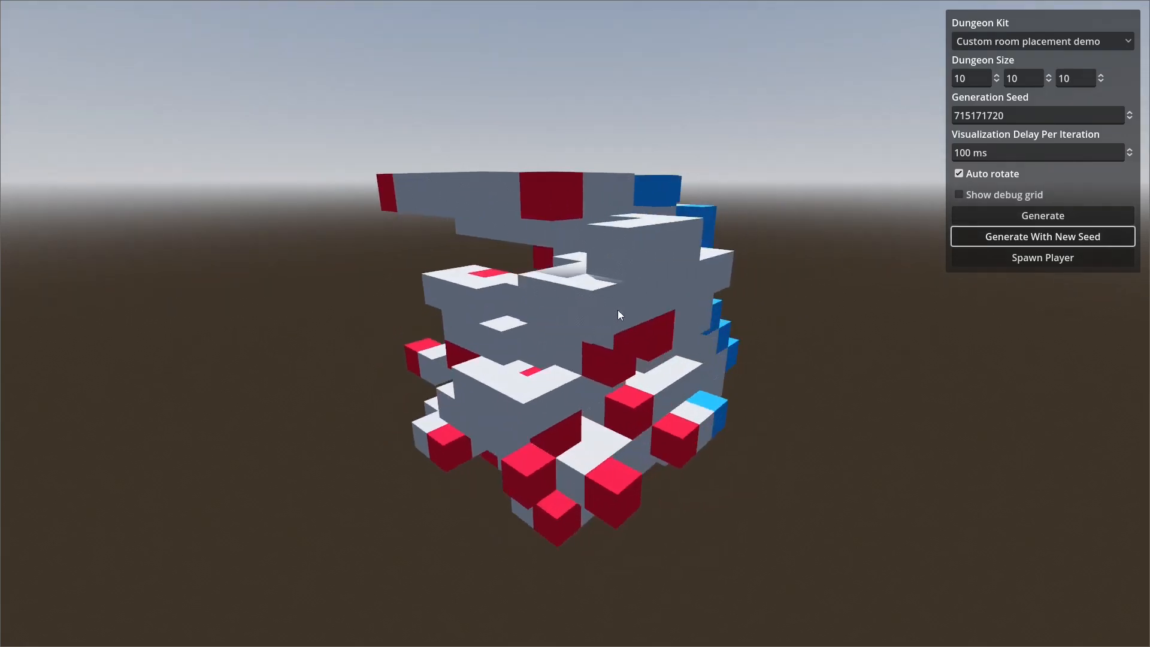
# - Regenerate the 10×10×10 custom room placement dungeon and spawn the player into the checkered grey room
pyautogui.click(1041, 236)
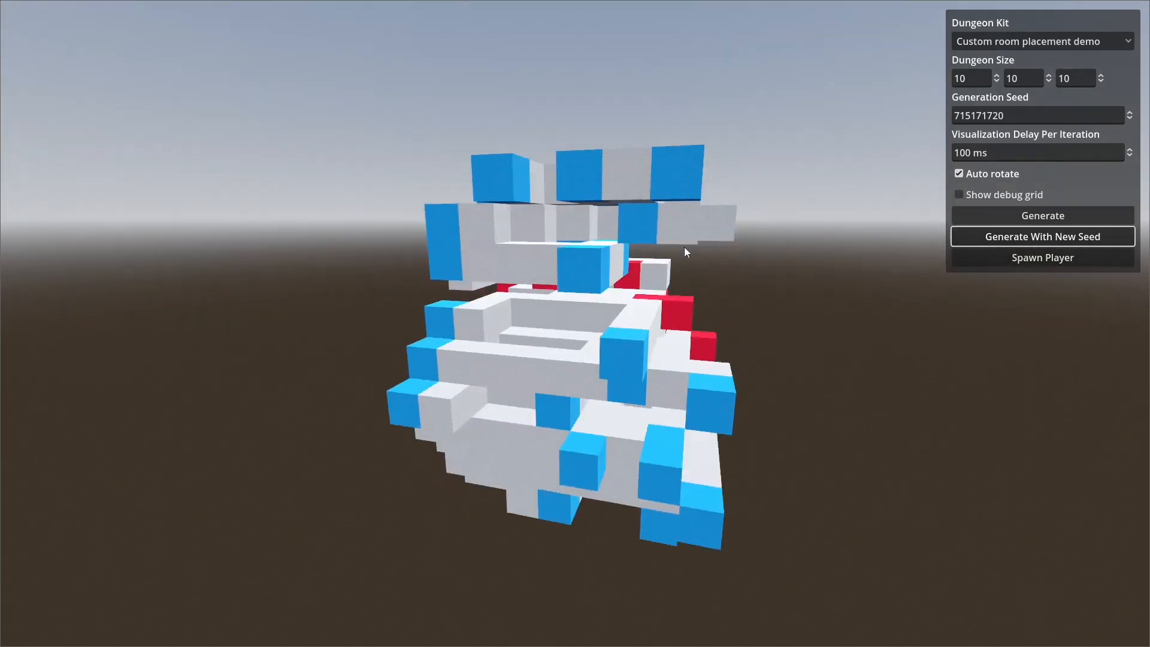
pyautogui.click(1042, 257)
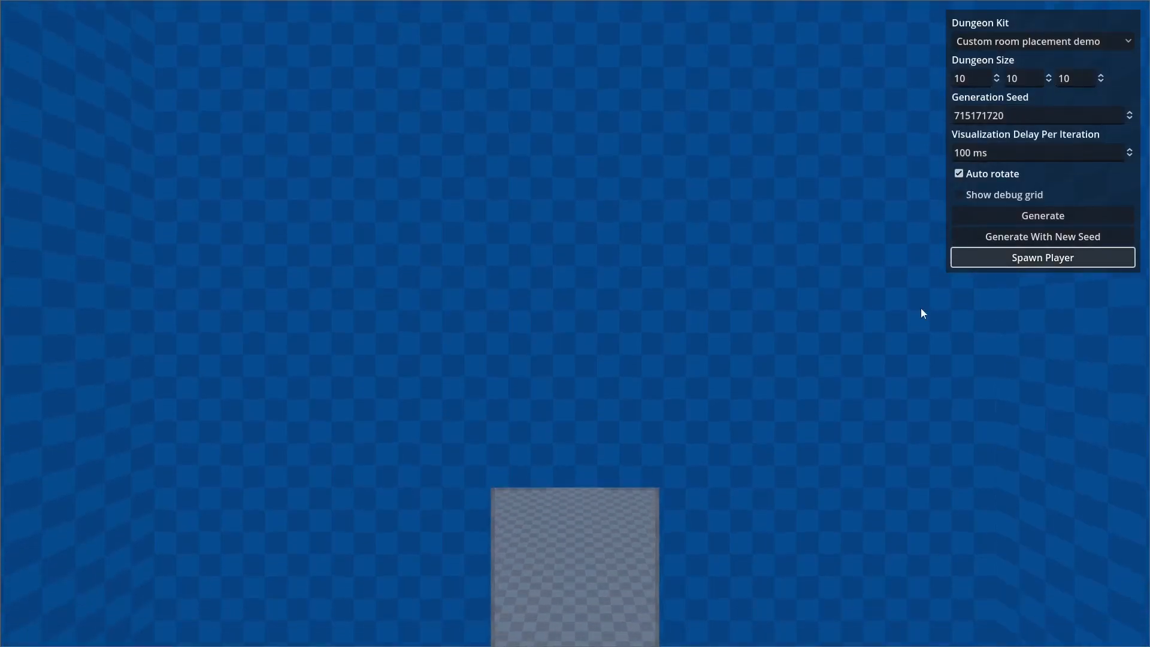
pyautogui.click(1041, 258)
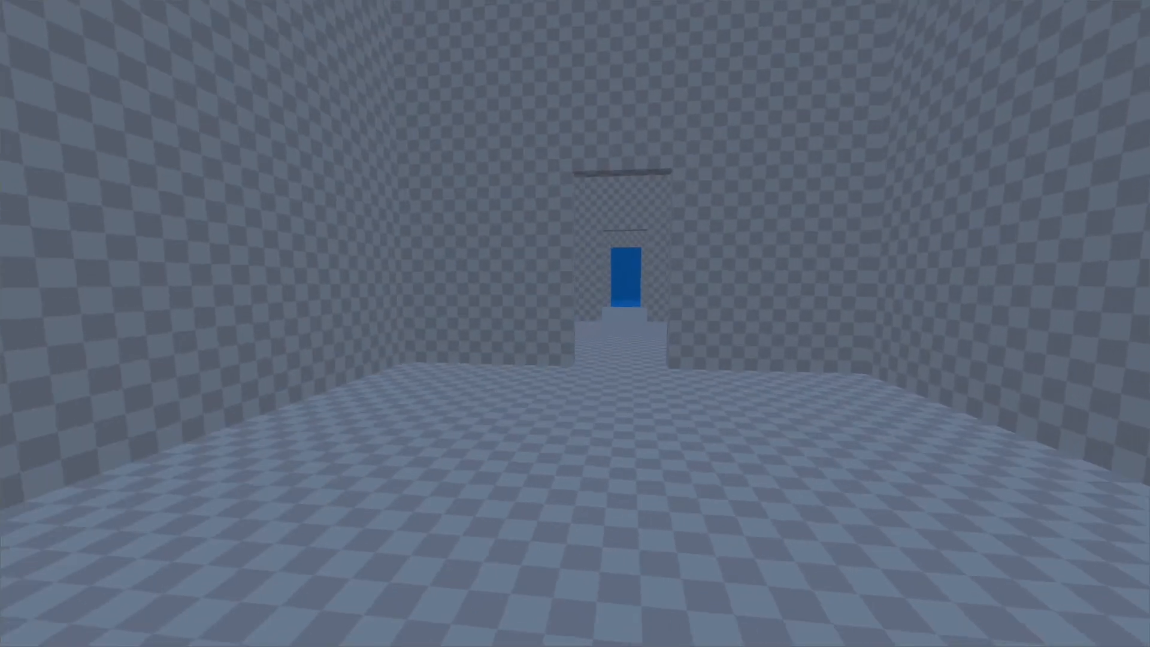
pyautogui.press('w')
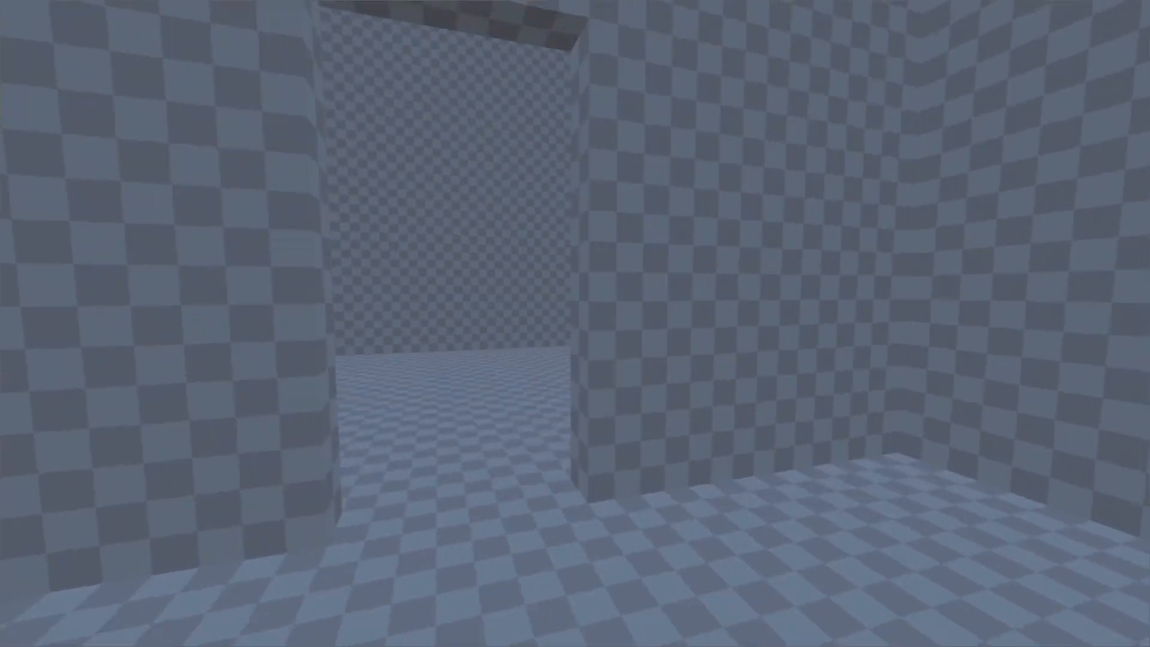
pyautogui.moveTo(575, 324)
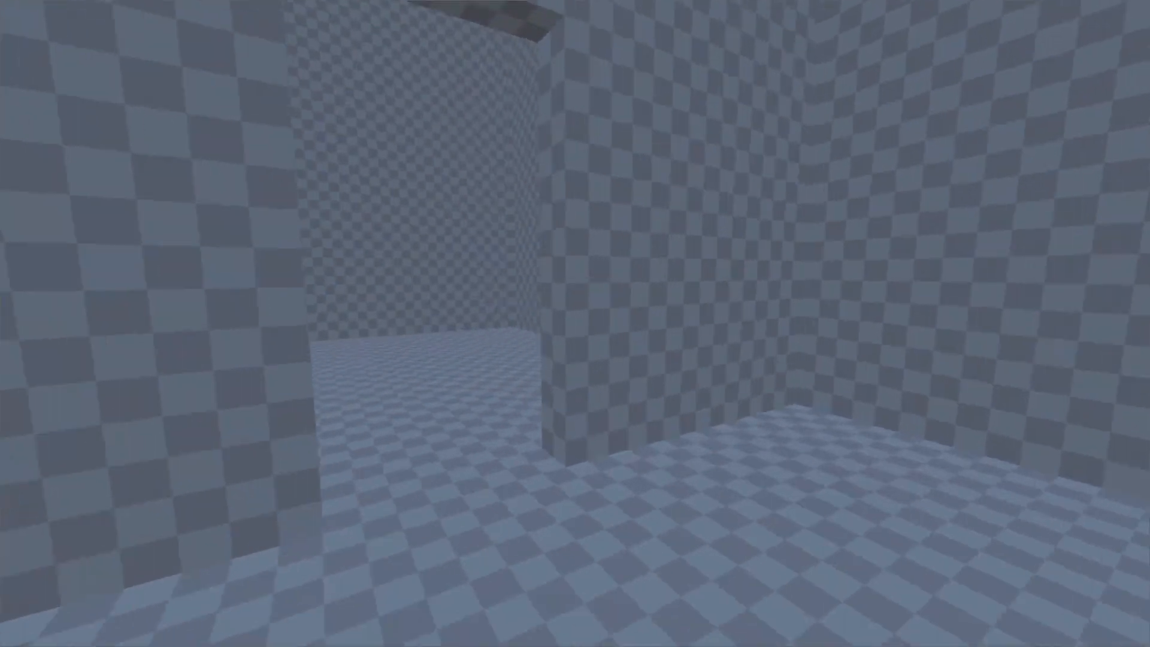
pyautogui.moveTo(574, 323)
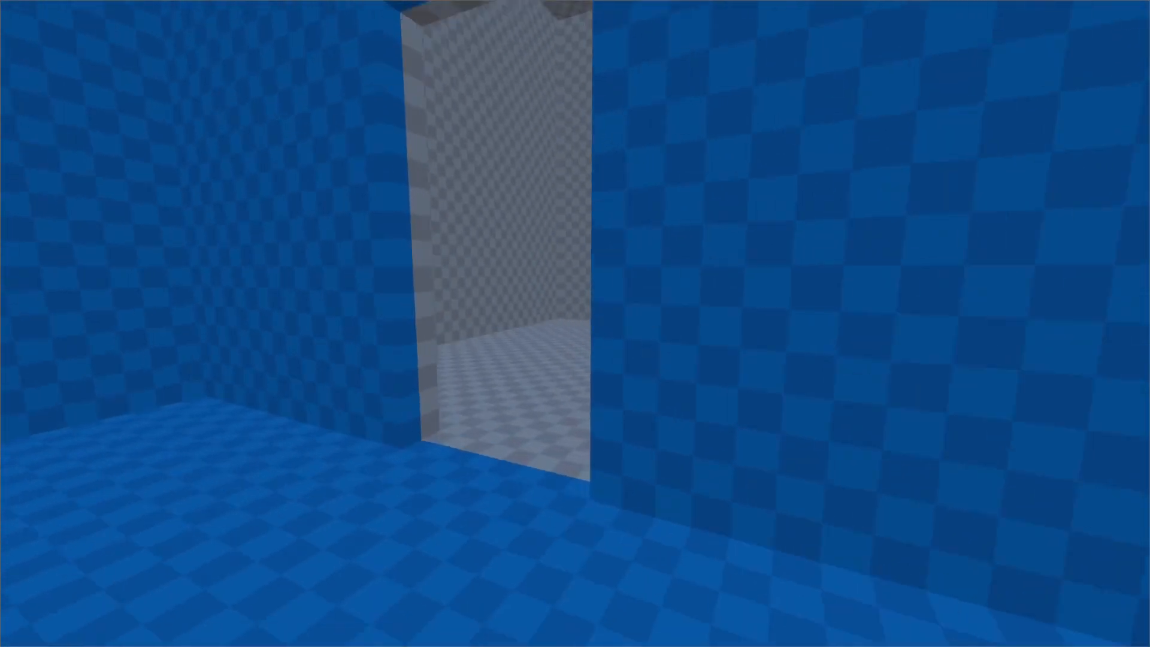
pyautogui.moveTo(575, 323)
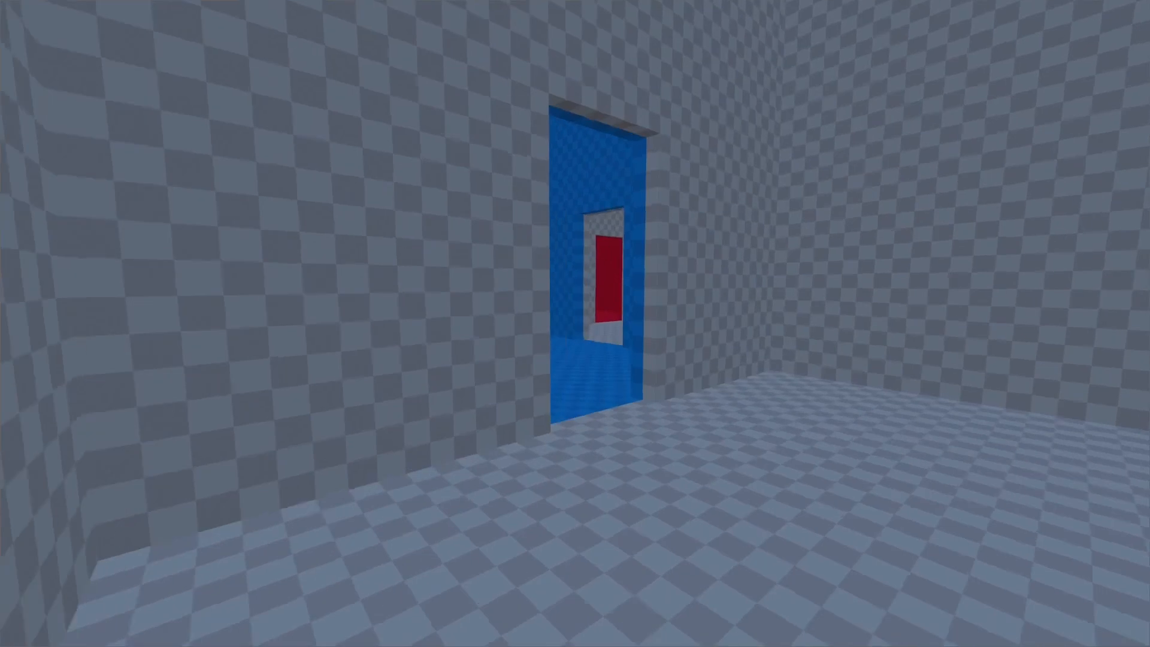